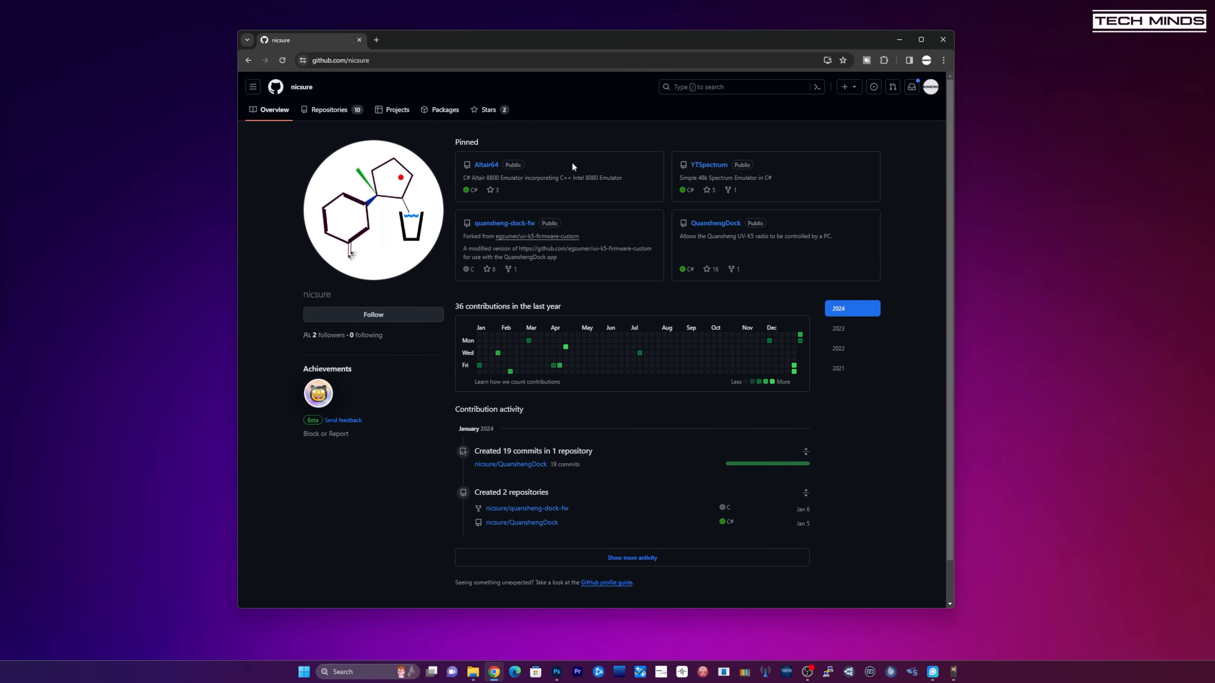
pyautogui.moveTo(714, 223)
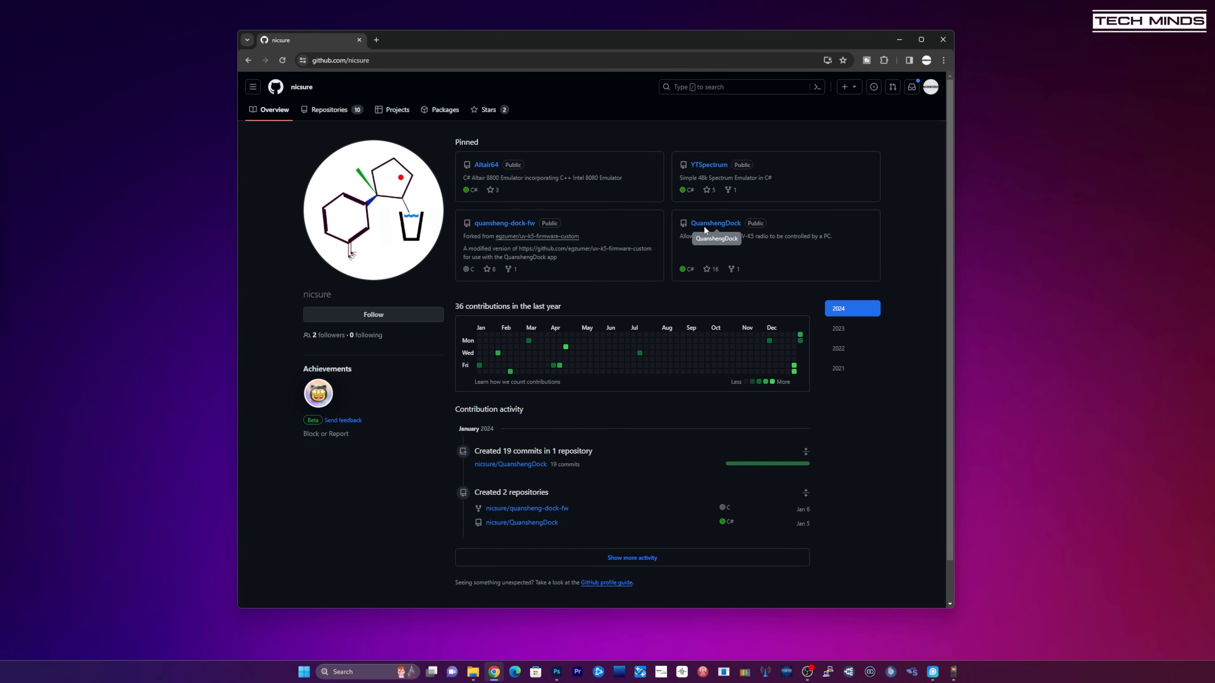
pyautogui.moveTo(715, 224)
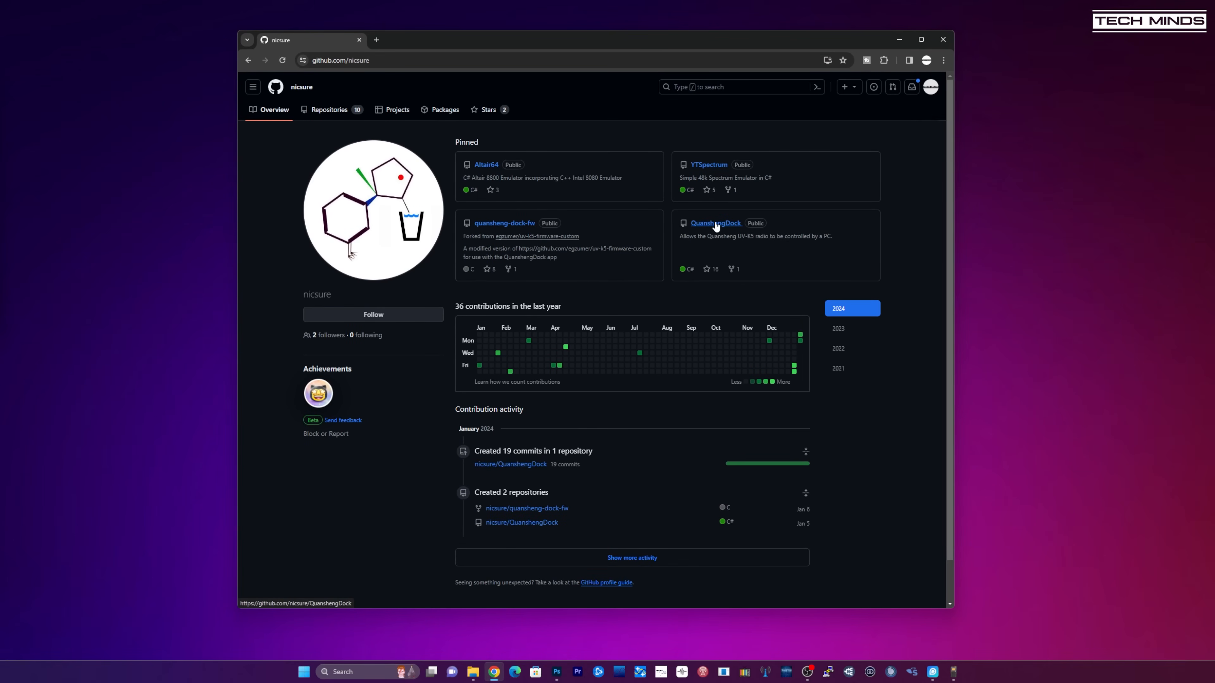
# - Open the QuanshengDock repository and view its latest compiled release with the zip asset
pyautogui.click(714, 223)
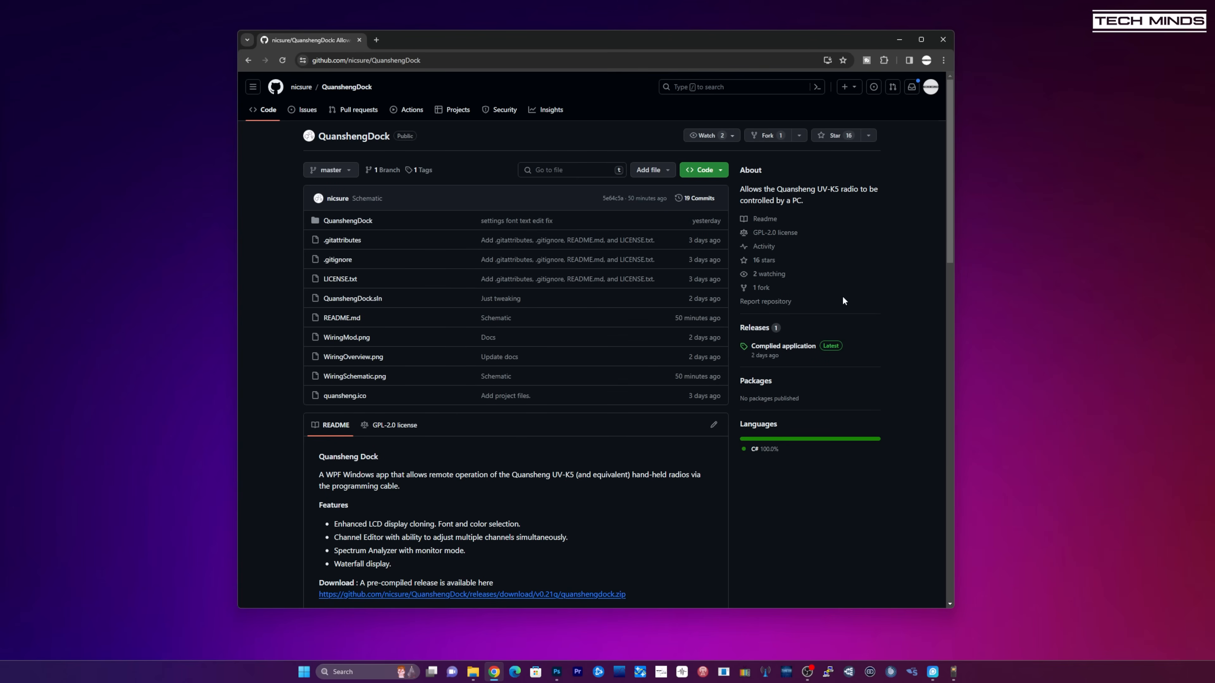
pyautogui.click(782, 345)
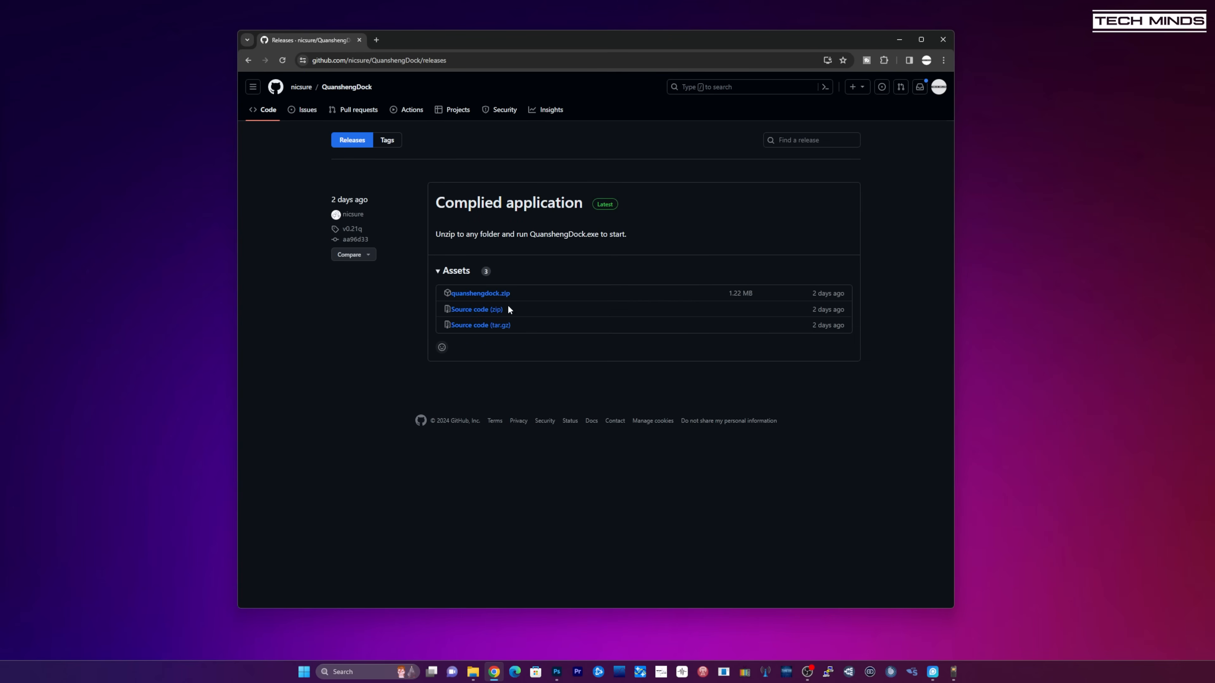
pyautogui.moveTo(479, 293)
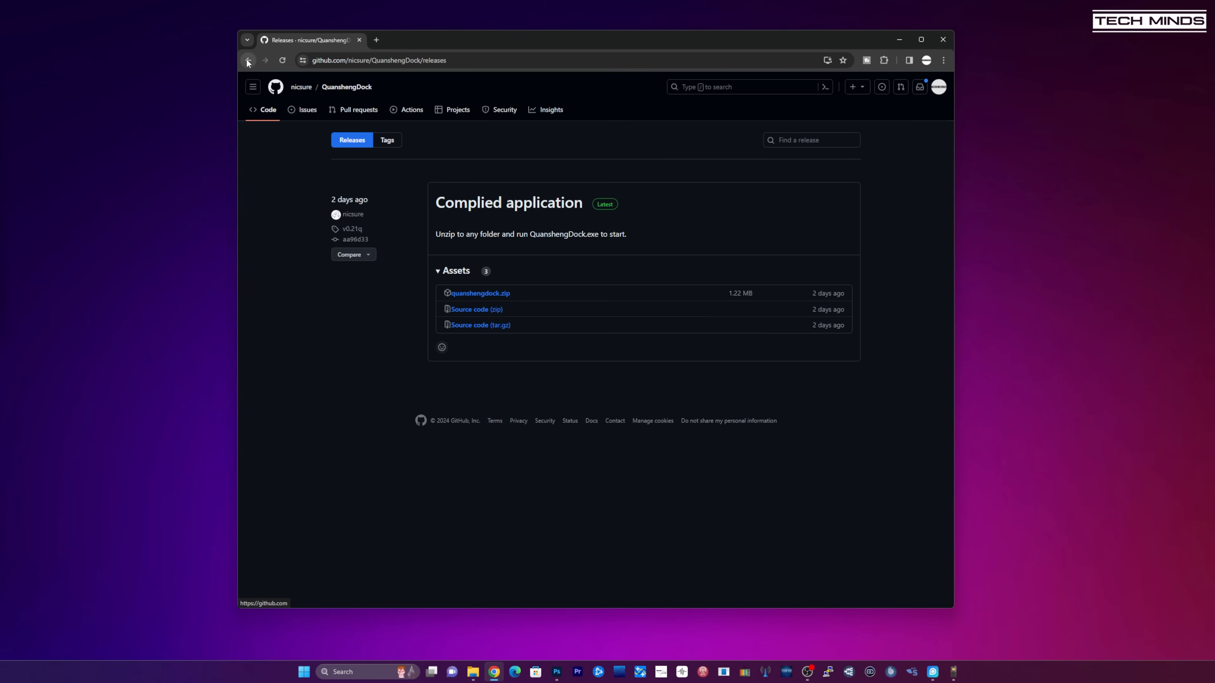
# - Return to the QuanshengDock repository and read the README down to the audio-cable wiring schematic
pyautogui.click(248, 59)
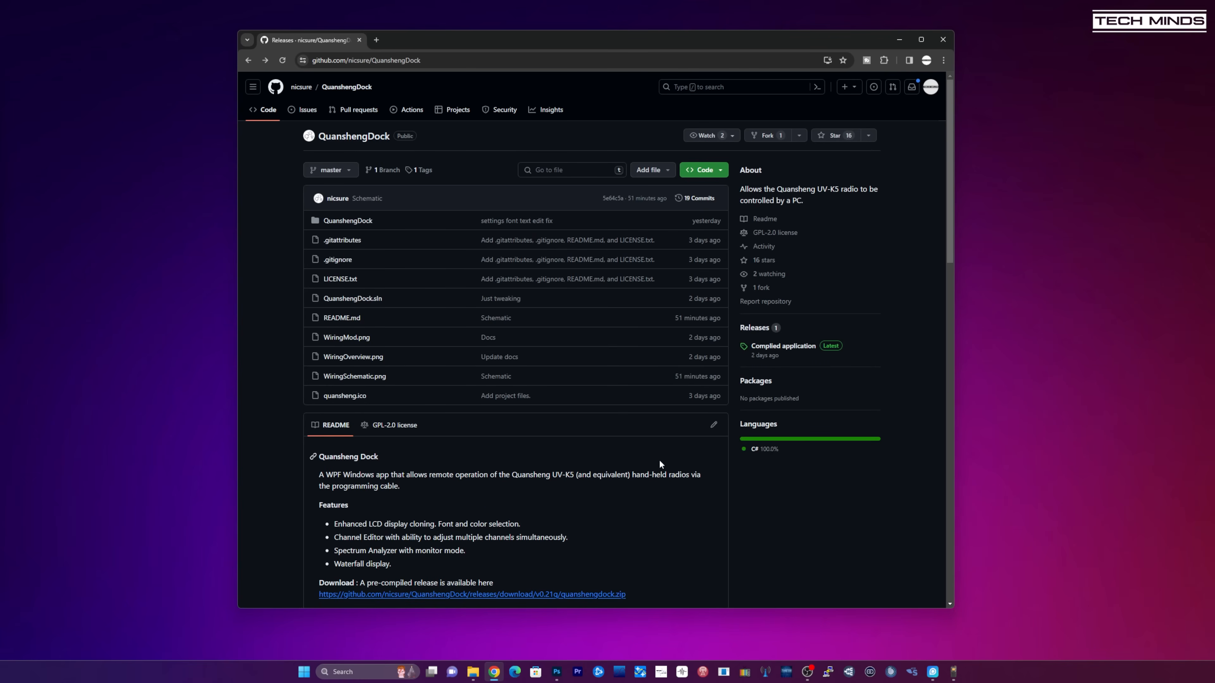
pyautogui.scroll(-3)
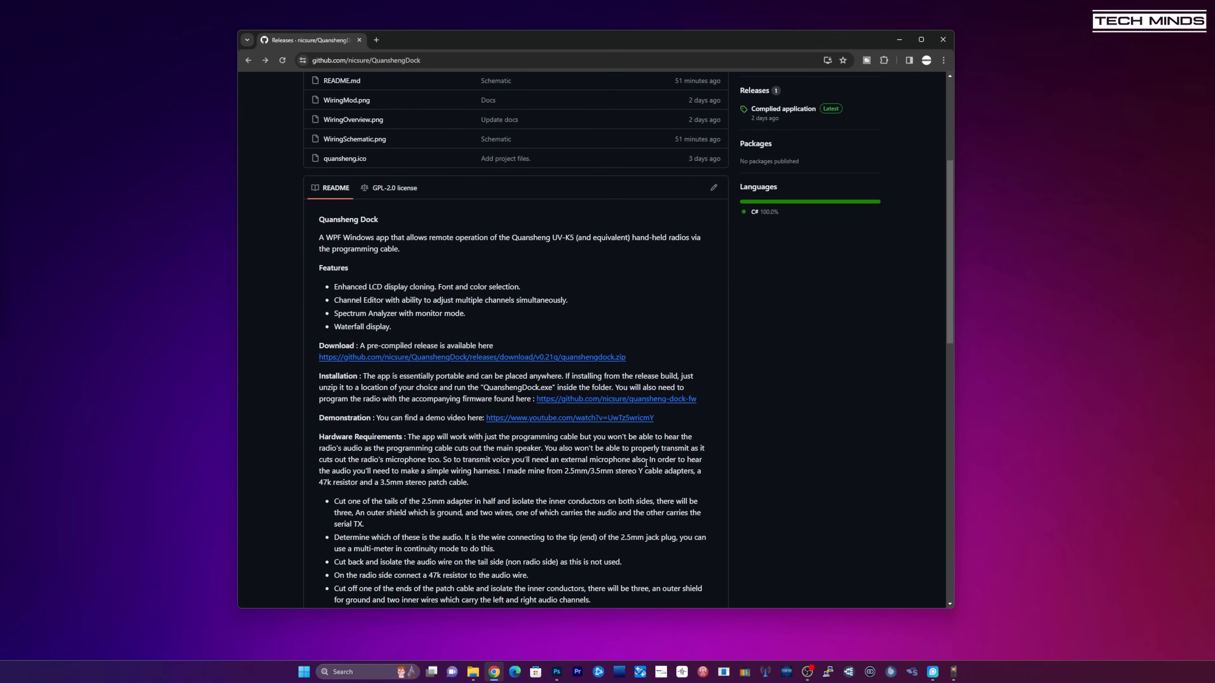
pyautogui.scroll(-3)
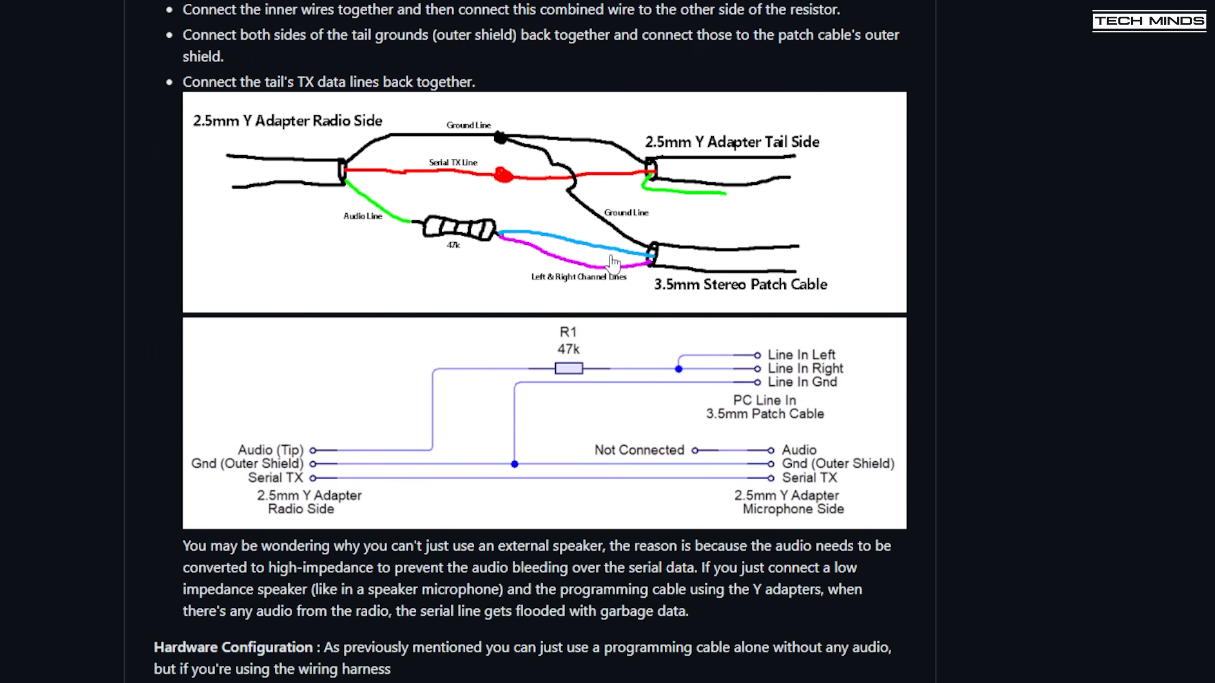
pyautogui.moveTo(592, 271)
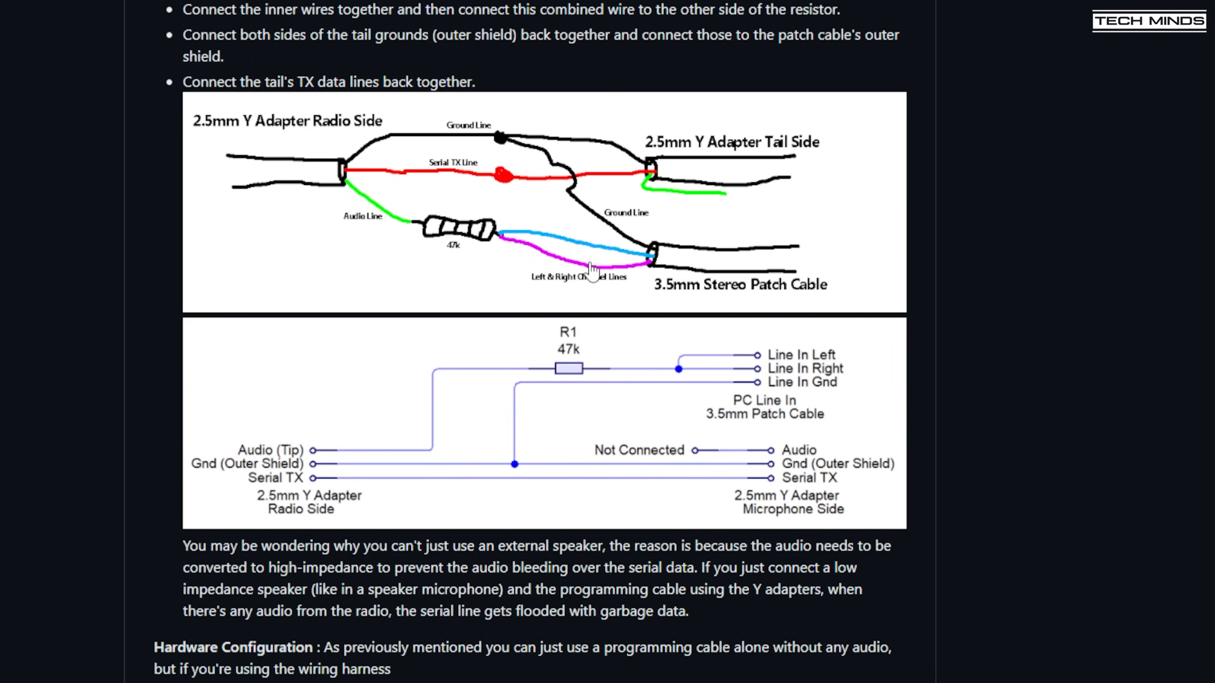
pyautogui.moveTo(594, 270)
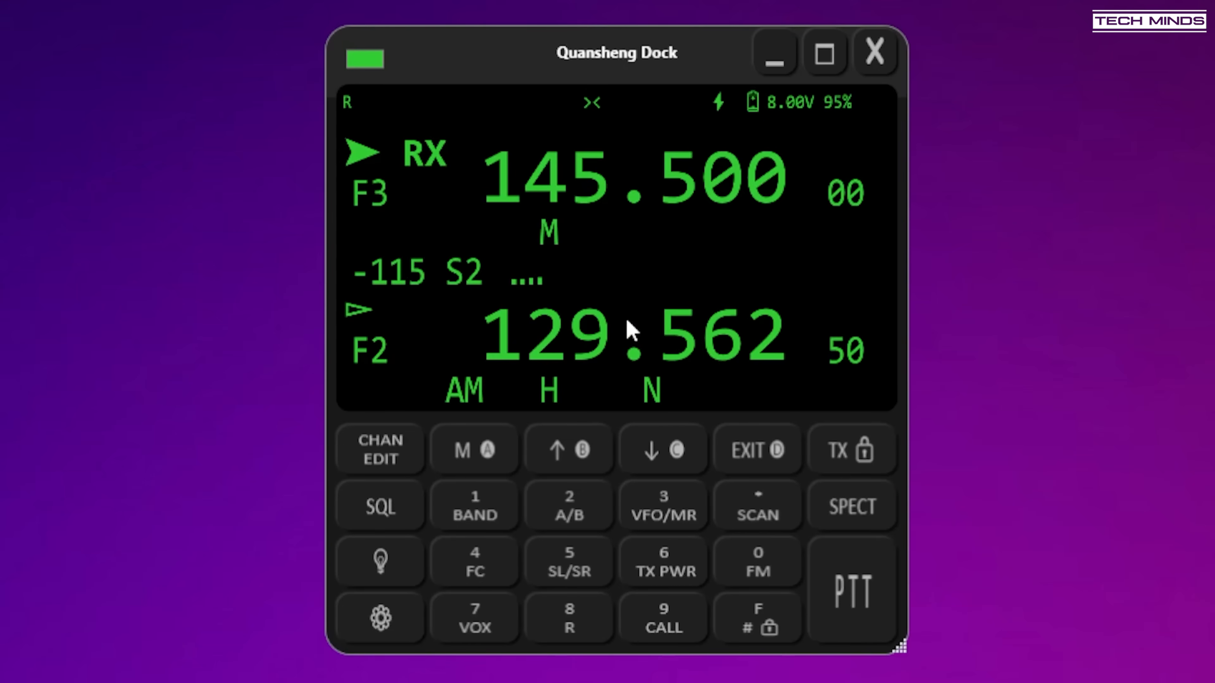
# - Open CHAN EDIT and read the radio's stored channels, repeaters and PMR entries into the editor
pyautogui.click(824, 53)
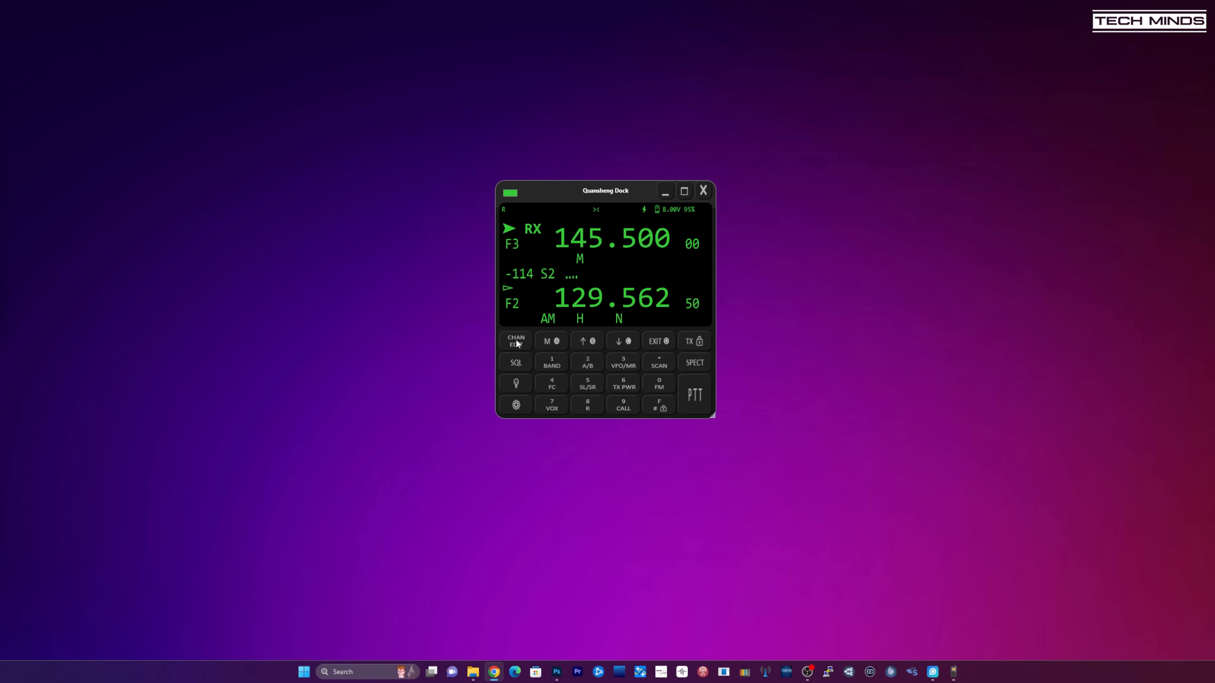
pyautogui.click(515, 341)
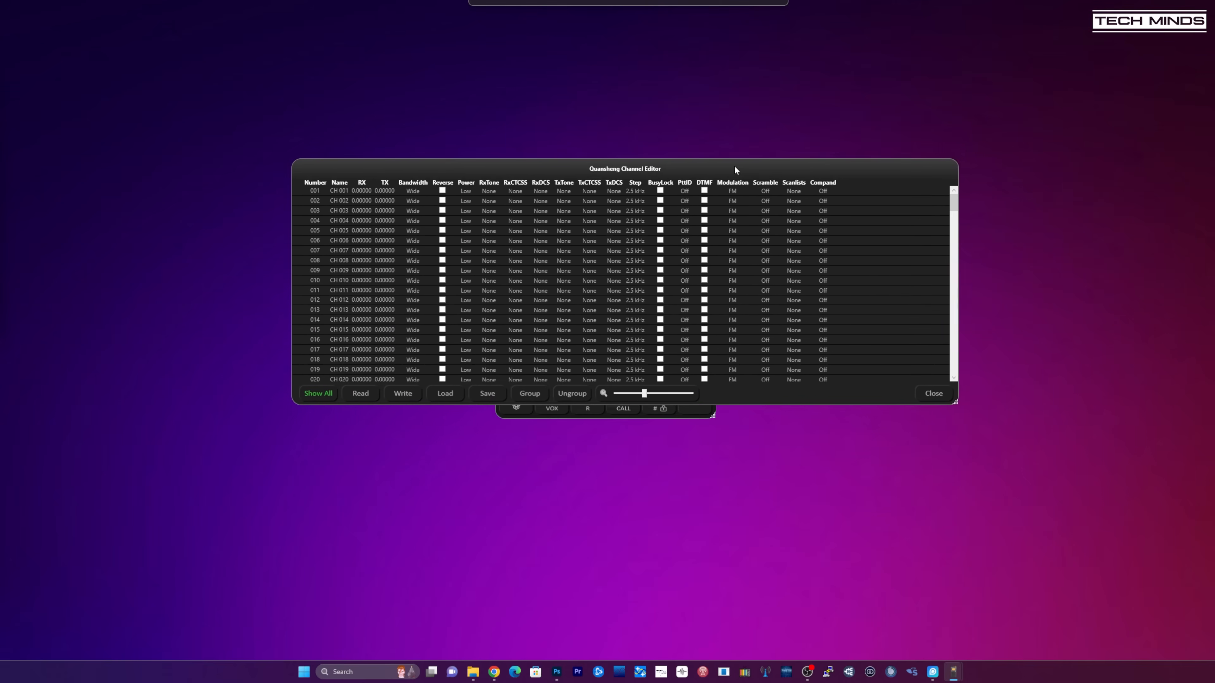
pyautogui.click(359, 394)
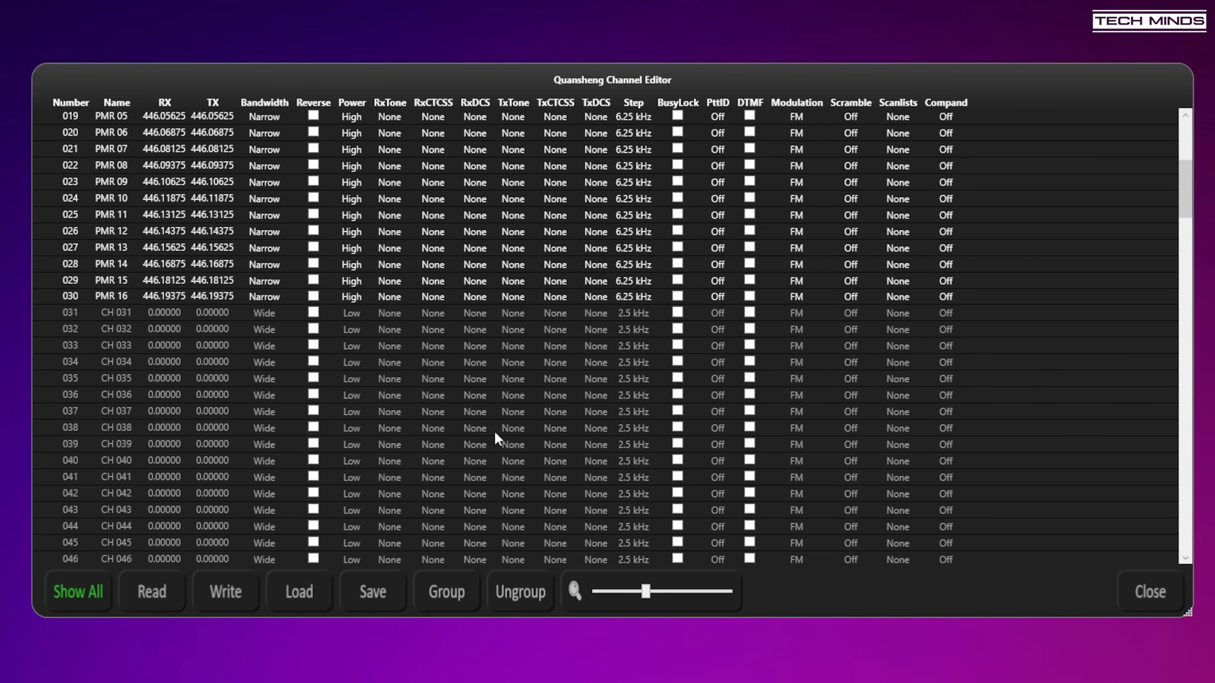
pyautogui.moveTo(487, 441)
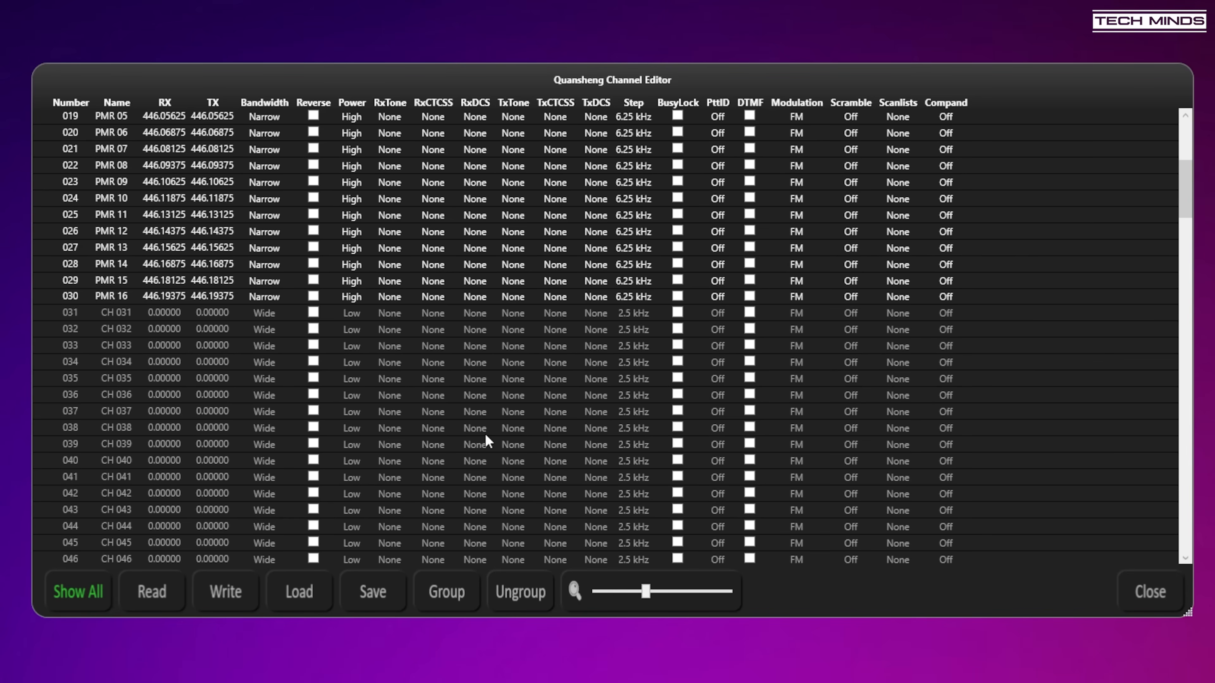
pyautogui.scroll(3)
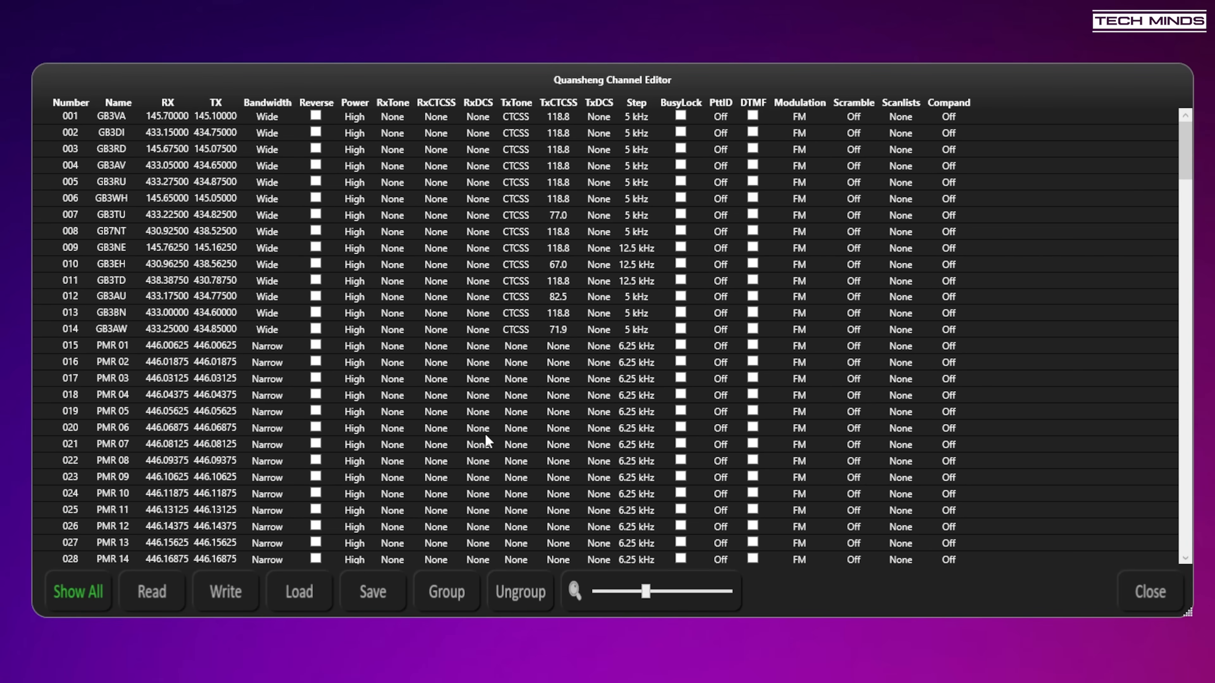
pyautogui.moveTo(224, 200)
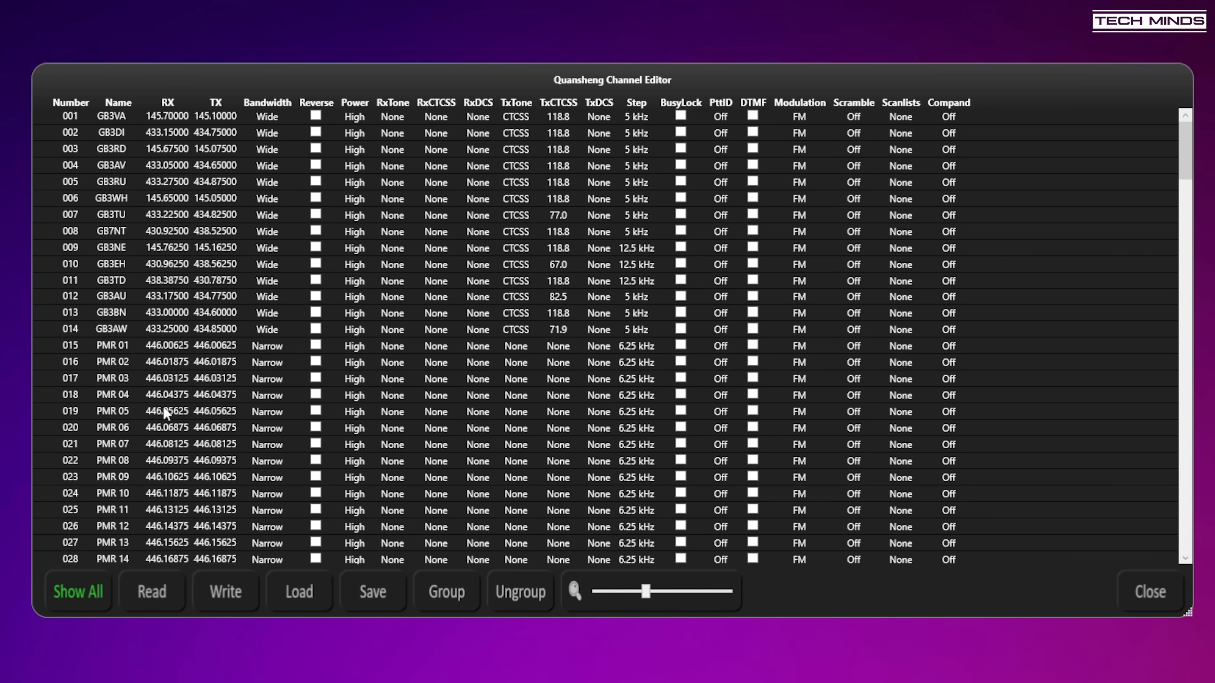
pyautogui.moveTo(1083, 388)
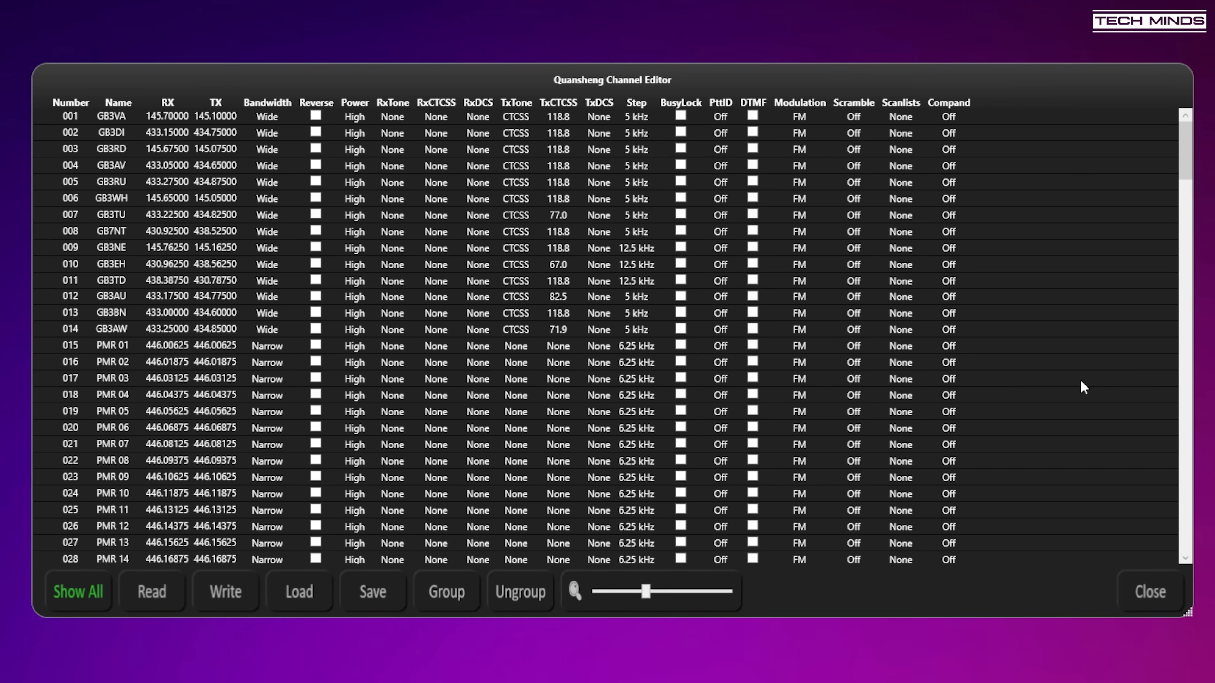
pyautogui.moveTo(646, 401)
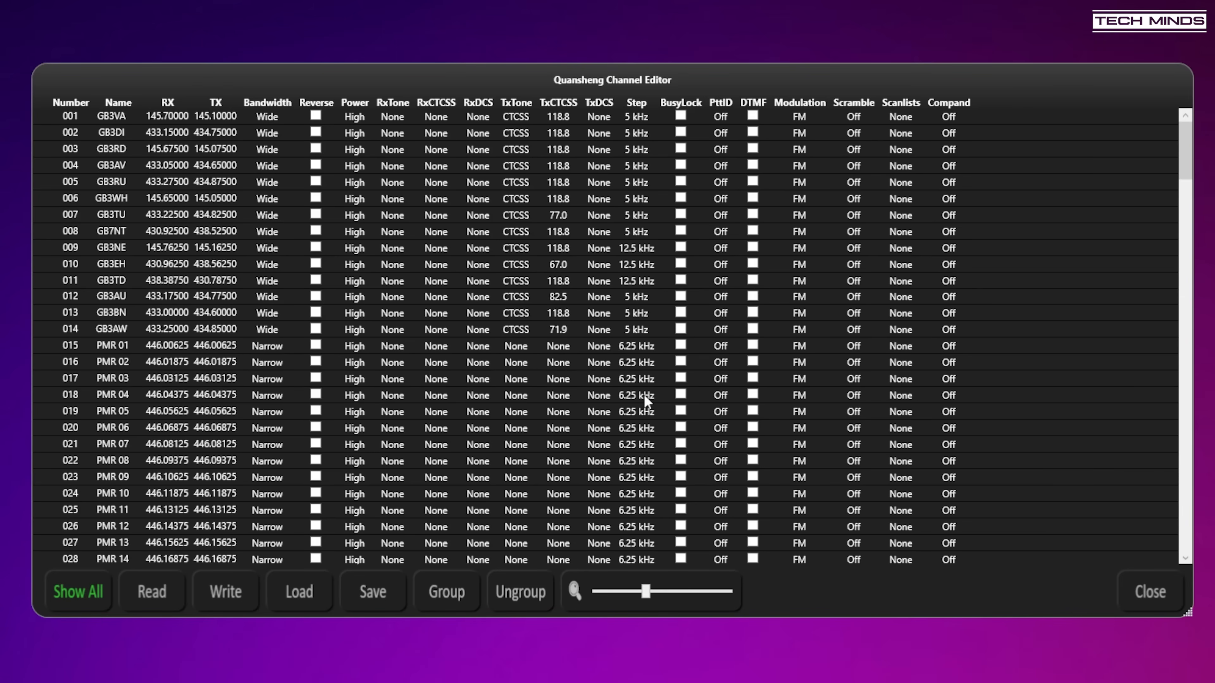
# - Close the channel editor to return to the main radio display with both receive frequencies
pyautogui.click(1149, 592)
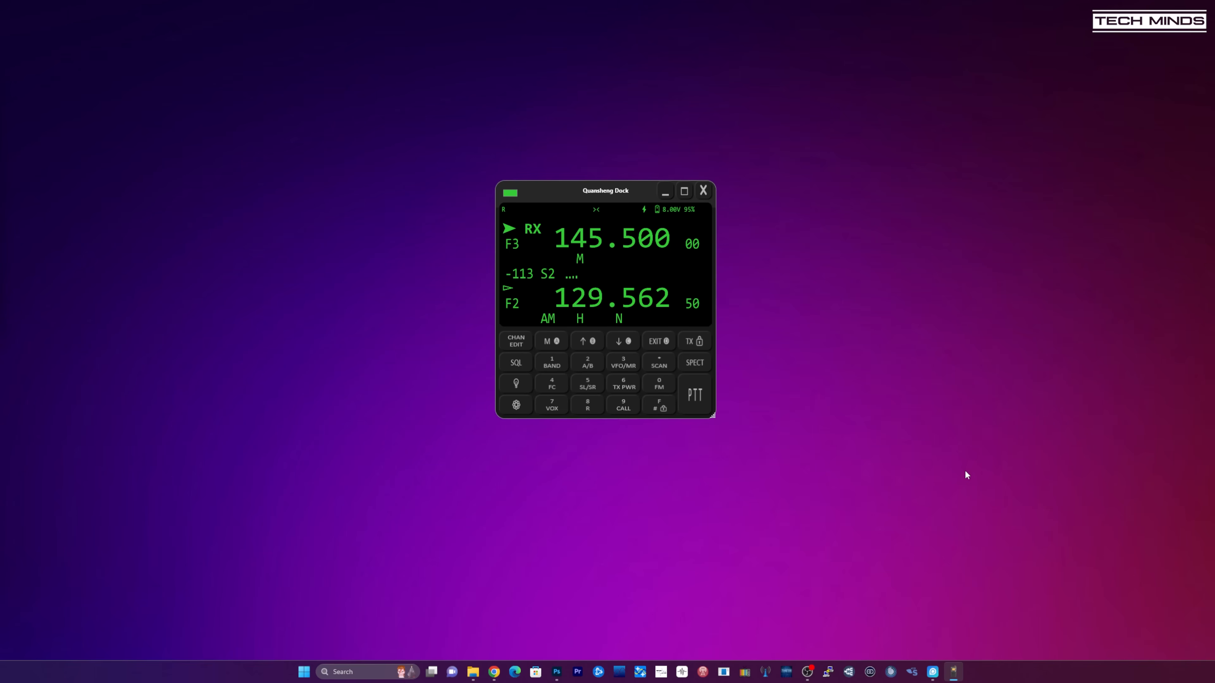
pyautogui.moveTo(534, 379)
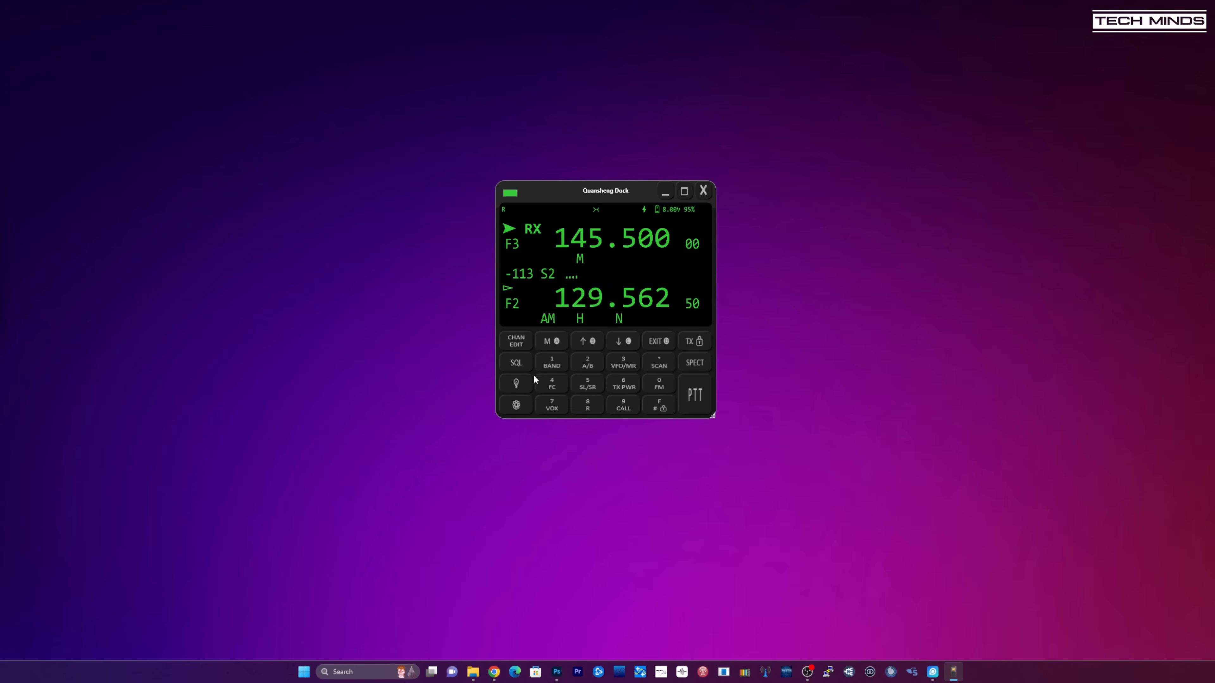
pyautogui.moveTo(586, 403)
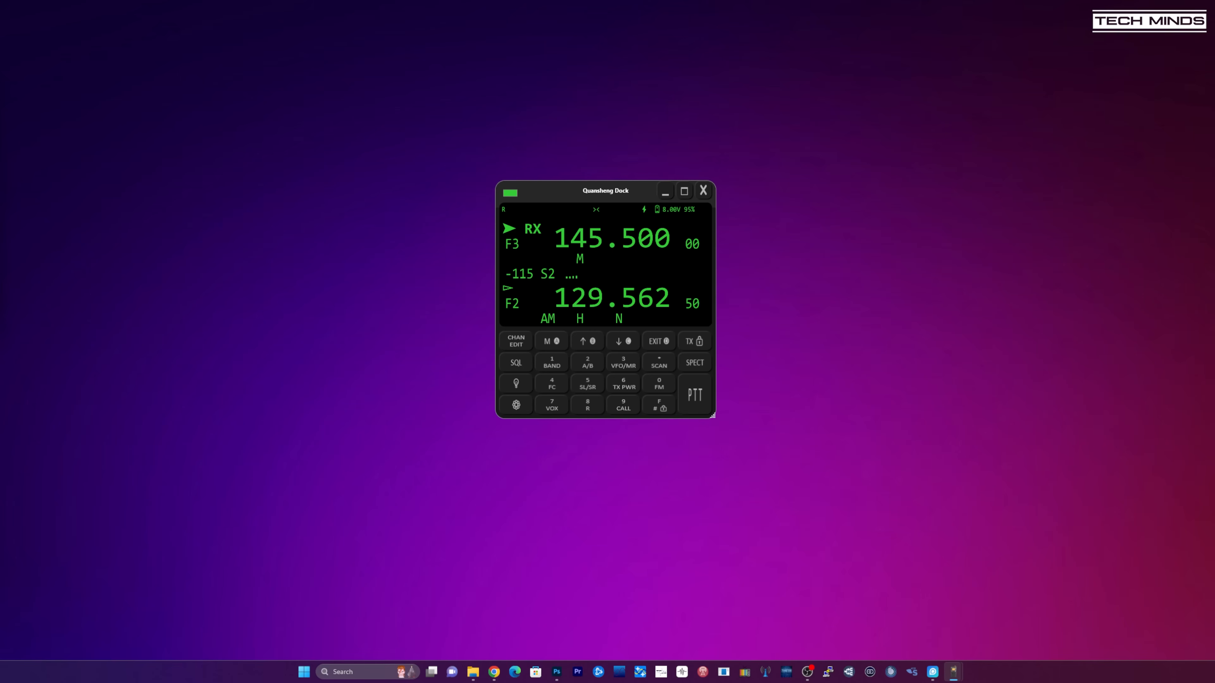
pyautogui.click(515, 404)
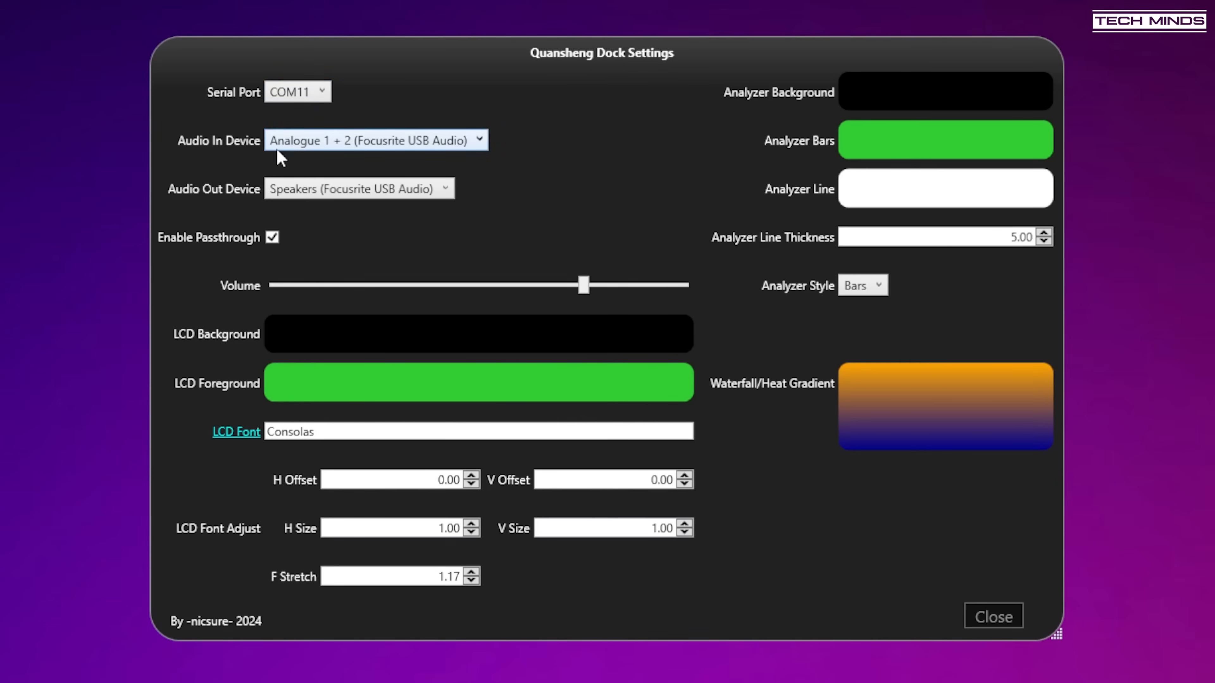
pyautogui.moveTo(504, 220)
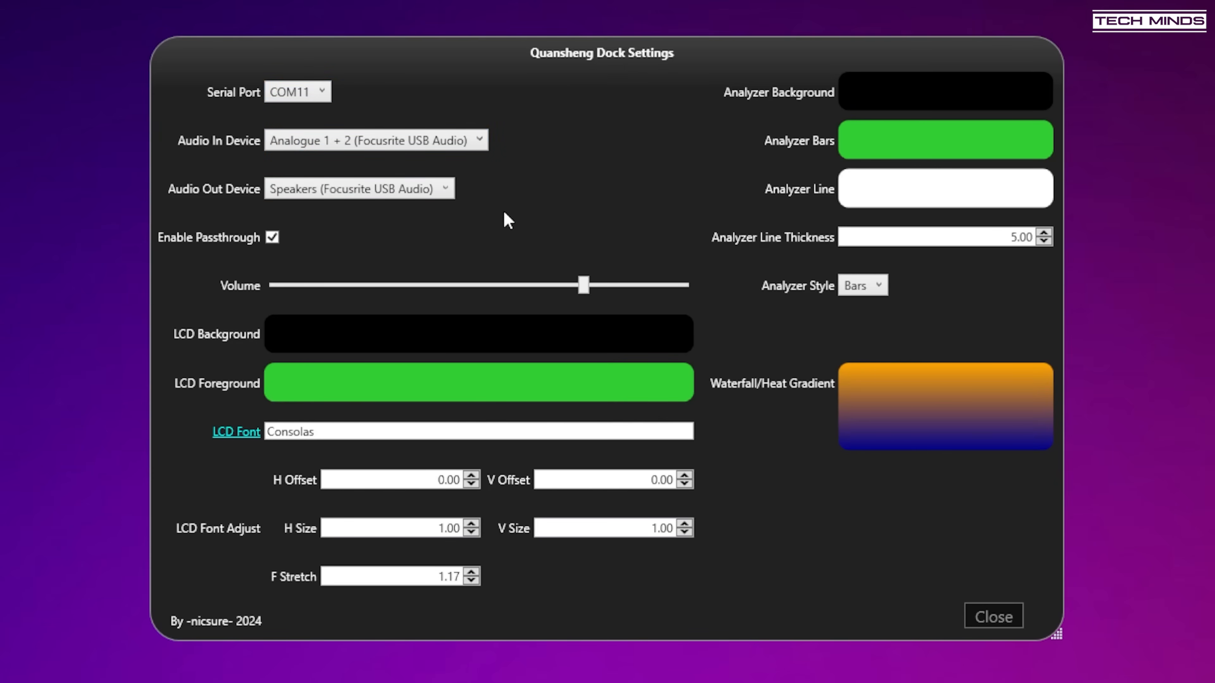
pyautogui.moveTo(500, 198)
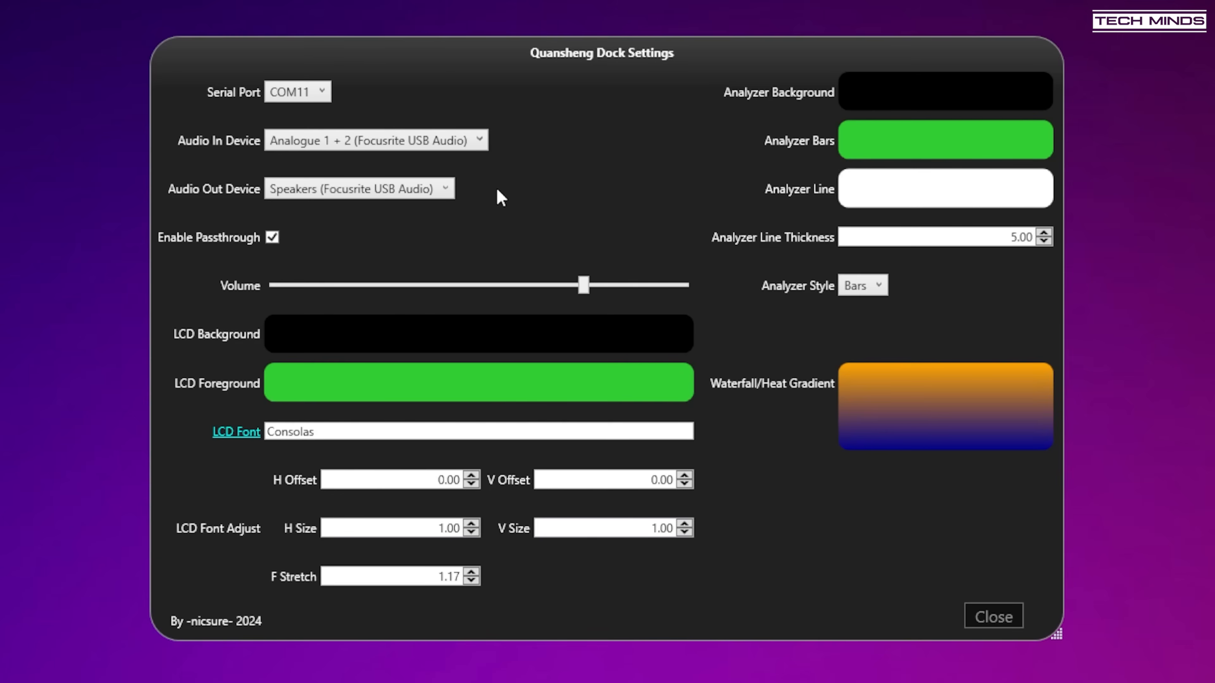
pyautogui.moveTo(508, 177)
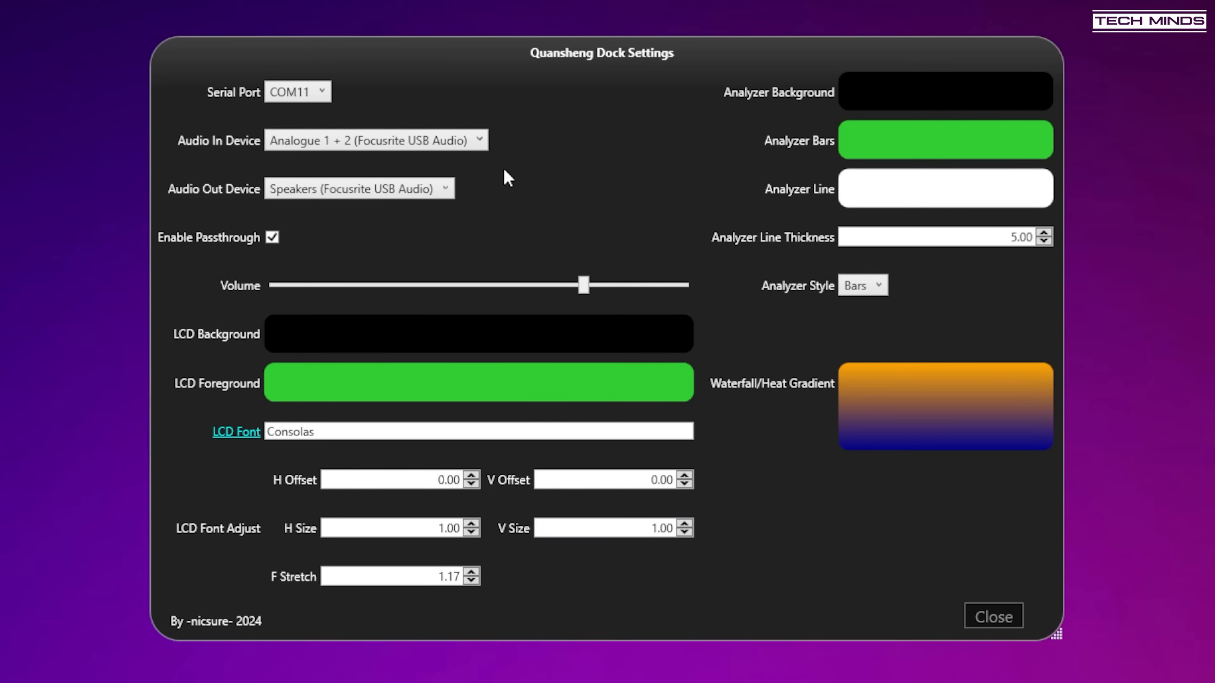
pyautogui.moveTo(439, 334)
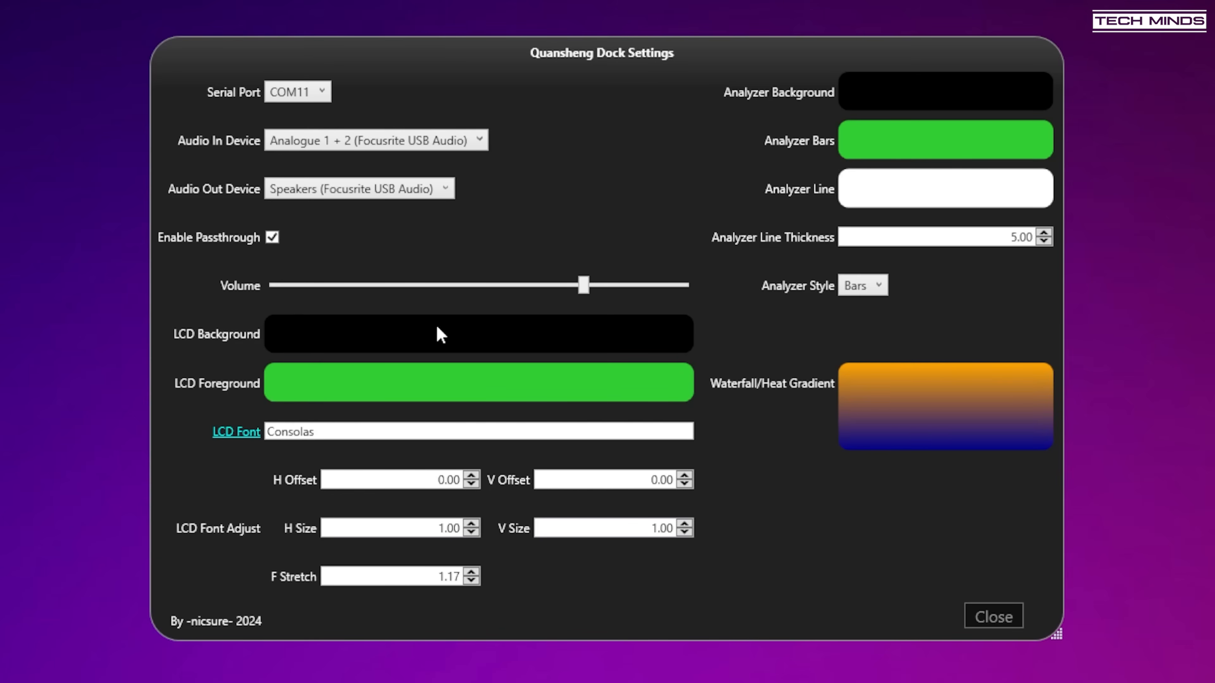
pyautogui.moveTo(810, 490)
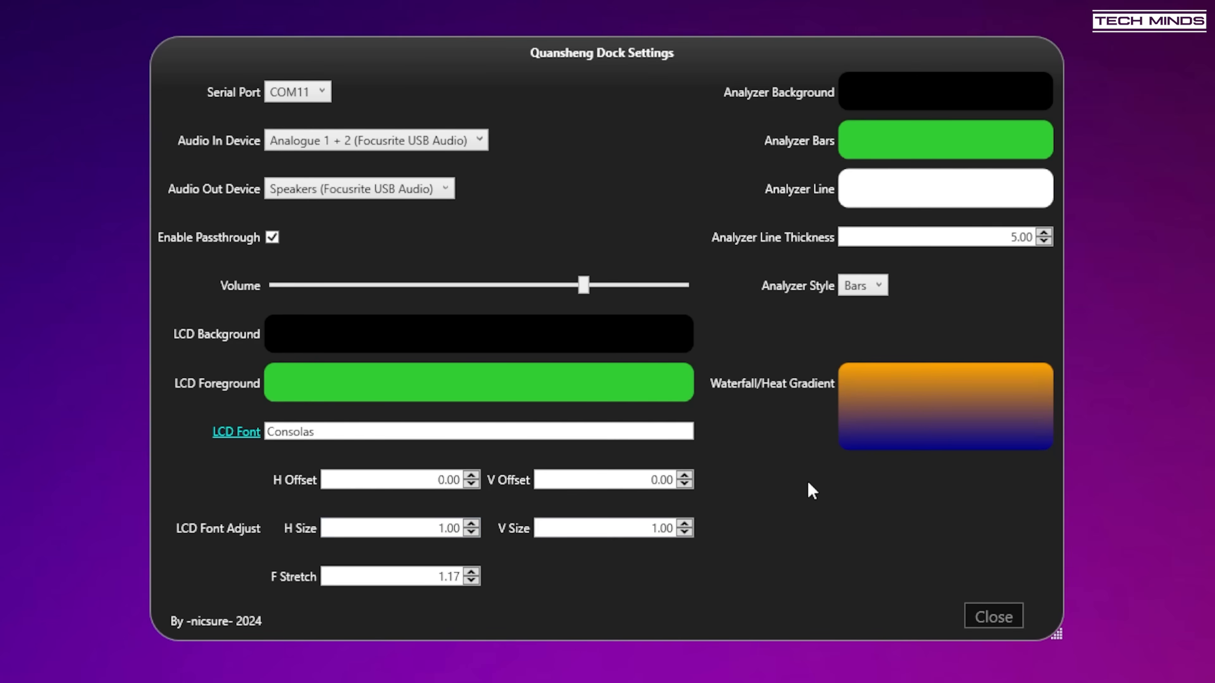
pyautogui.moveTo(786, 530)
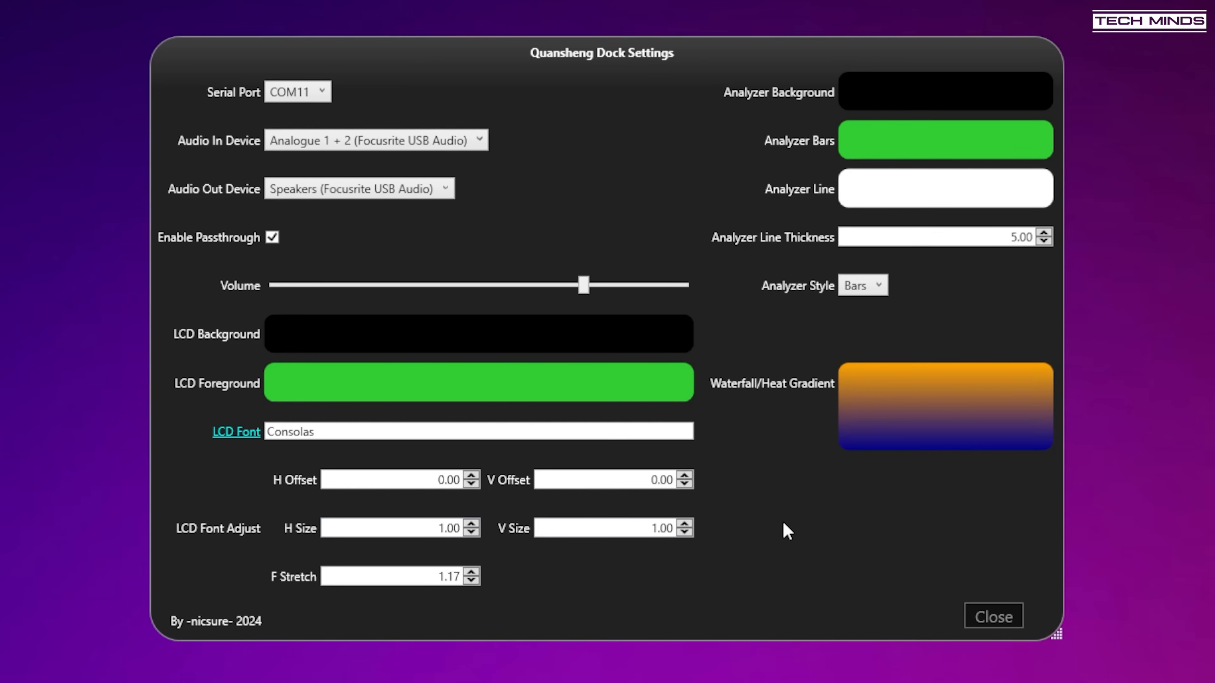
pyautogui.moveTo(489, 229)
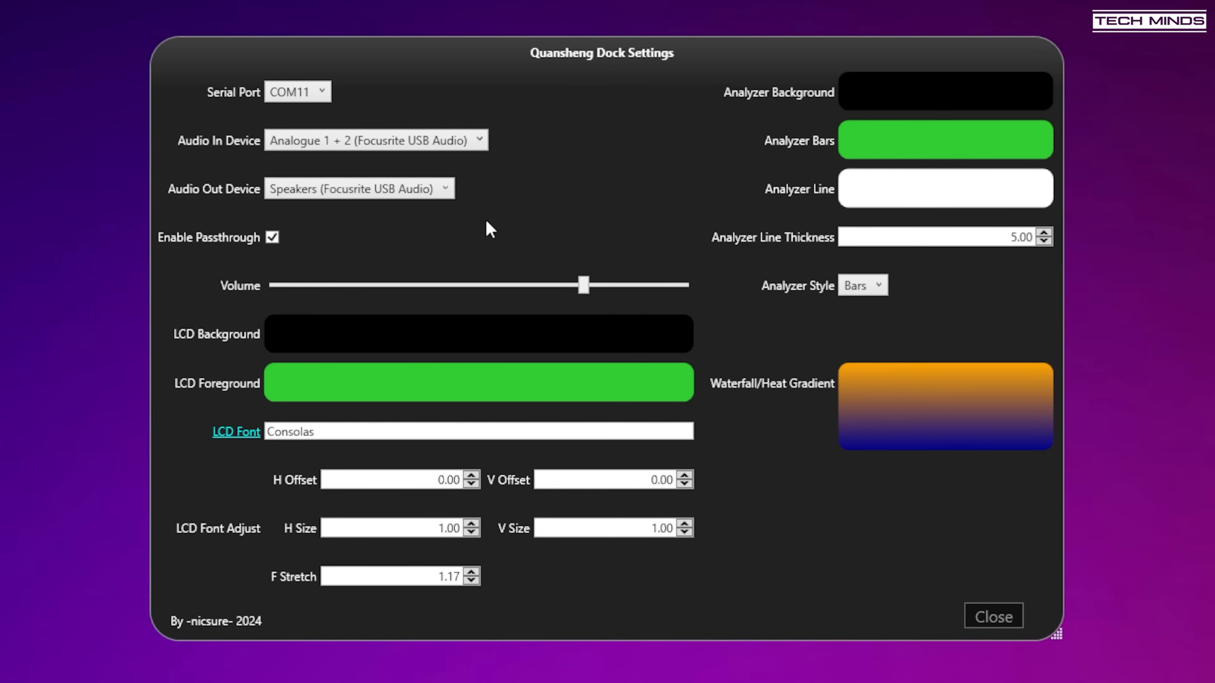
pyautogui.moveTo(542, 153)
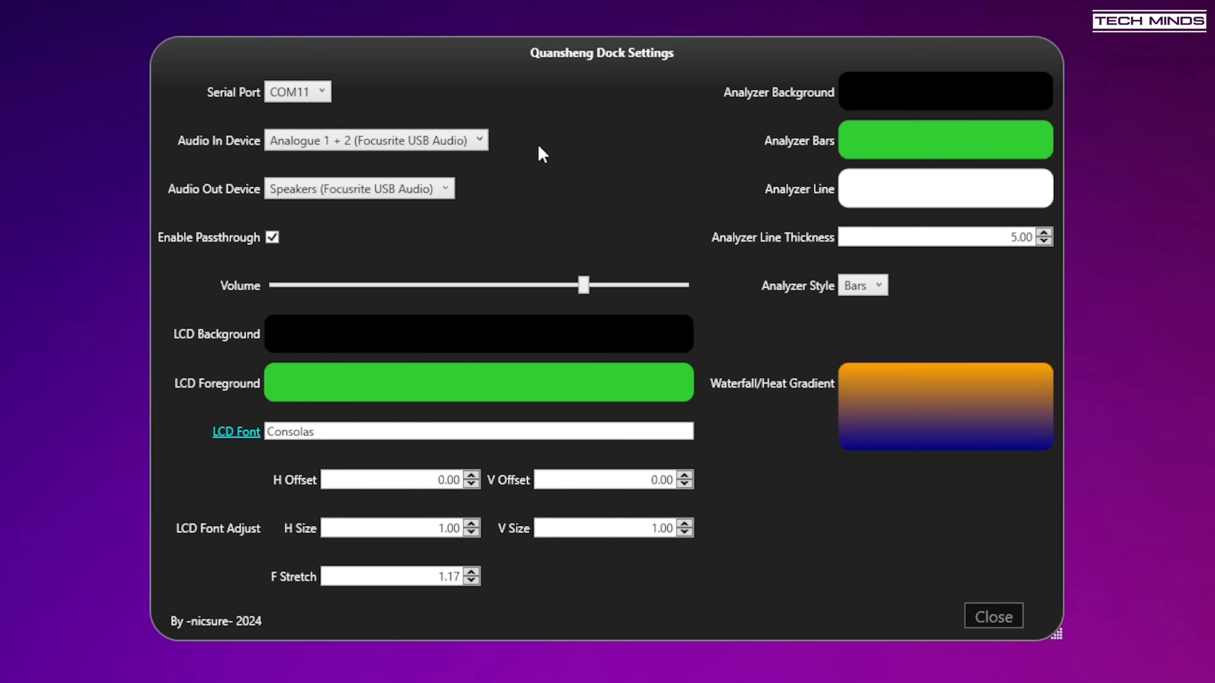
pyautogui.moveTo(256, 179)
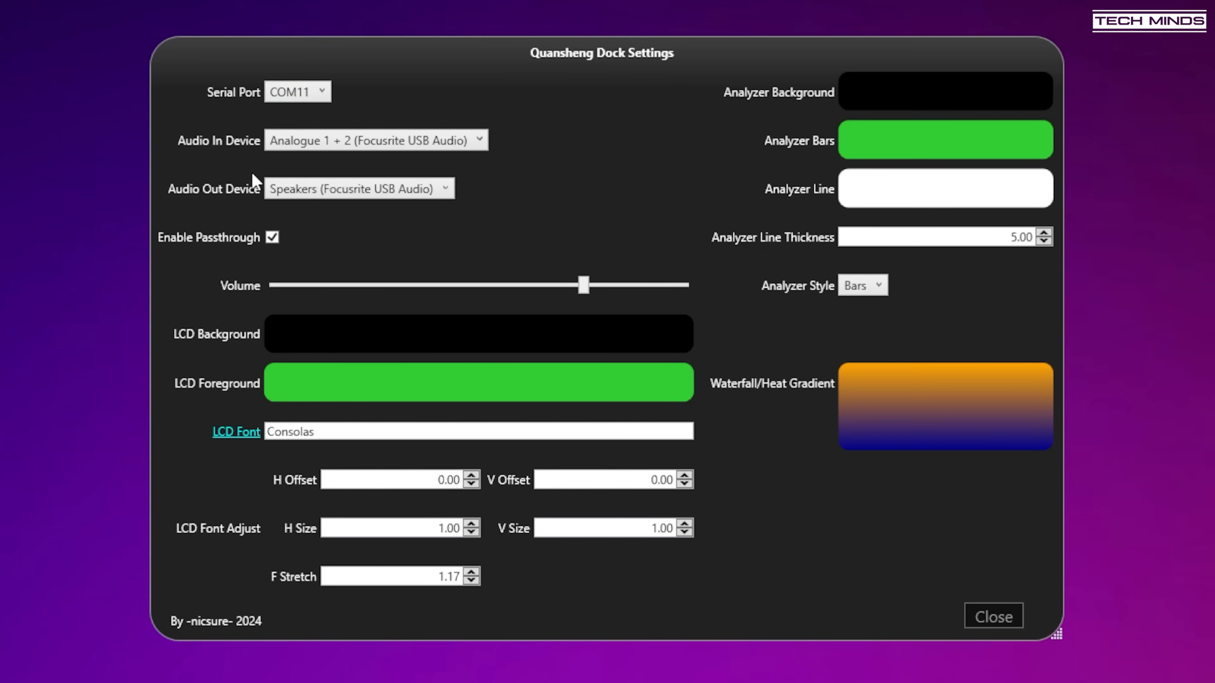
pyautogui.moveTo(645, 225)
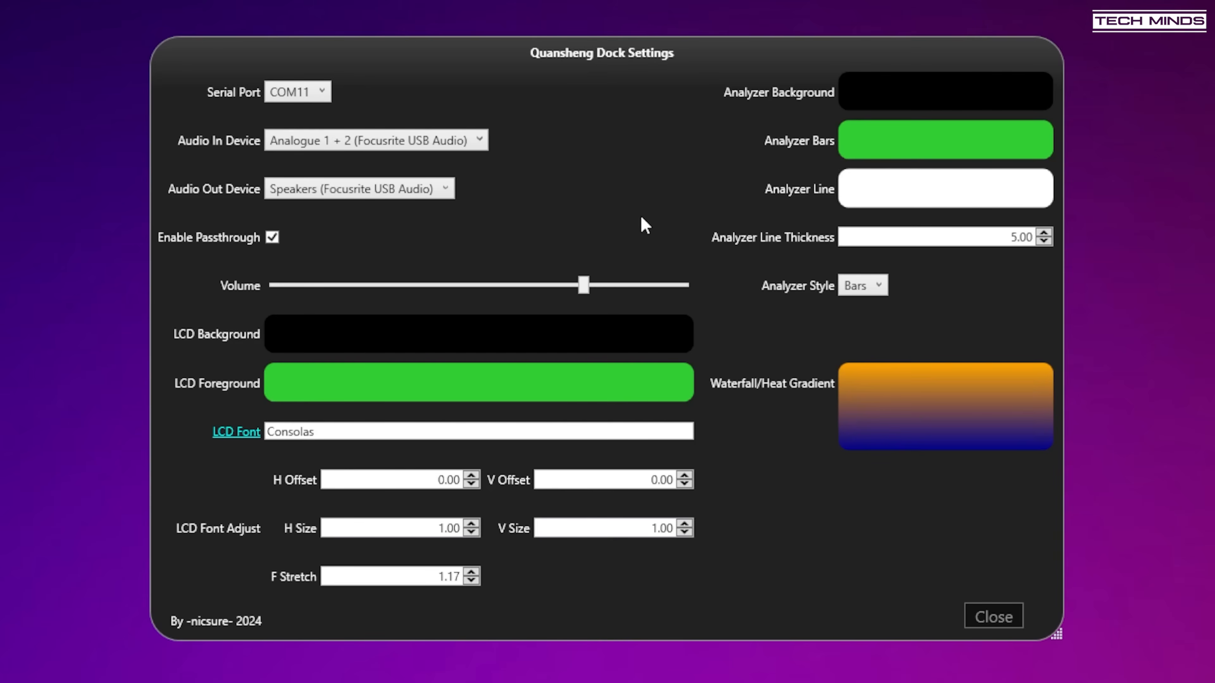
pyautogui.moveTo(639, 225)
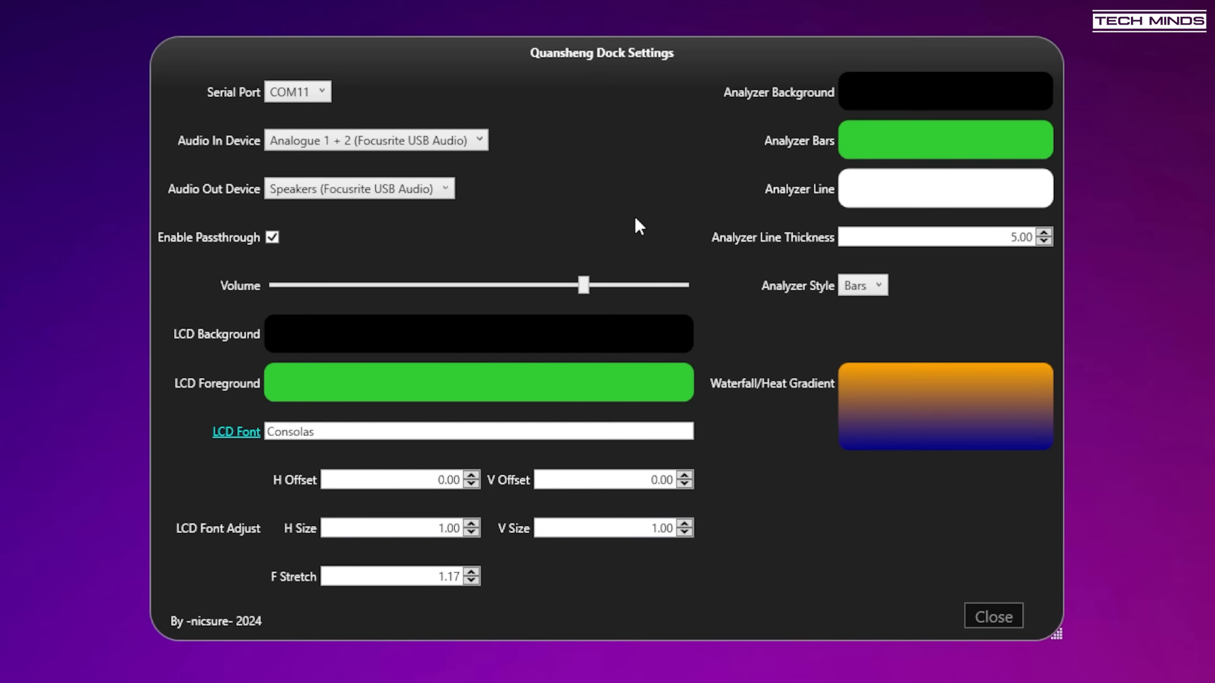
pyautogui.moveTo(1055, 521)
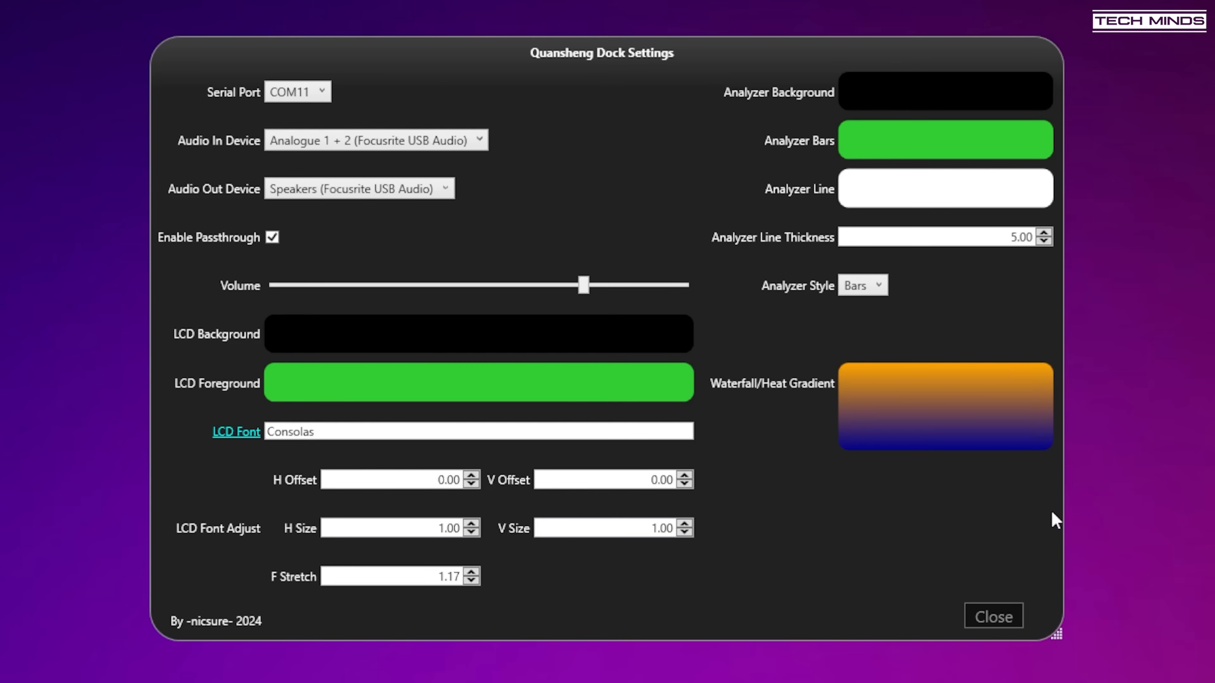
# - Close Settings and step the receive frequency down three times to 145.325 MHz
pyautogui.click(993, 616)
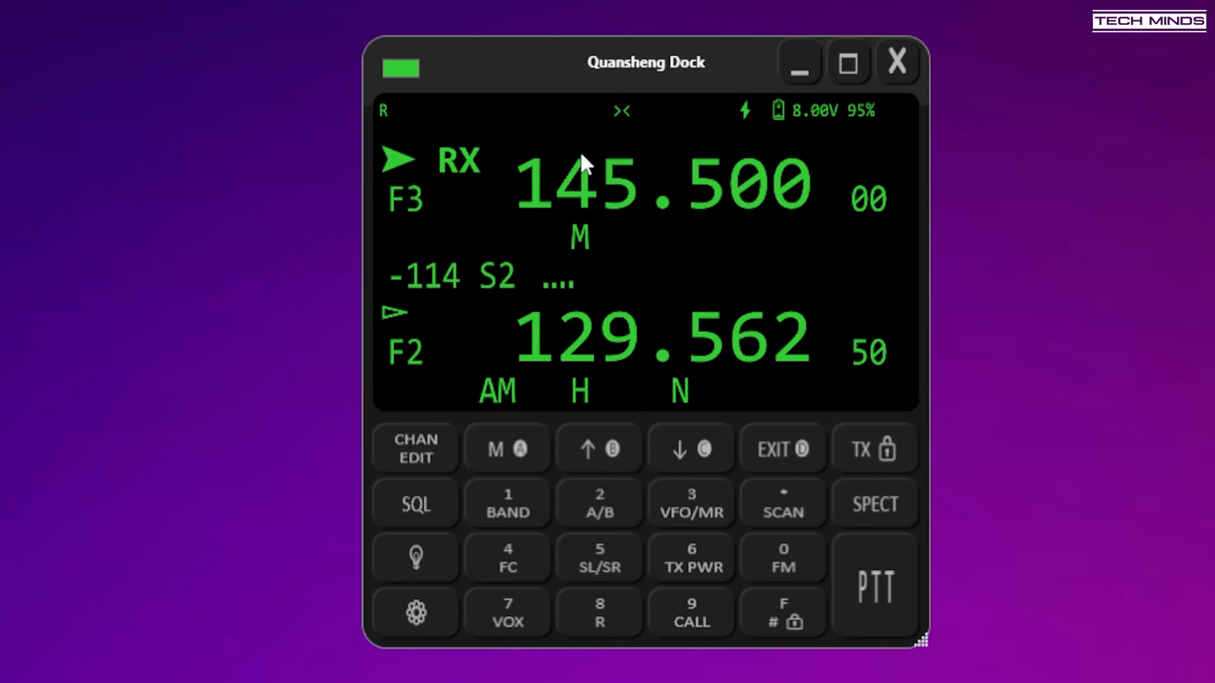
pyautogui.click(690, 447)
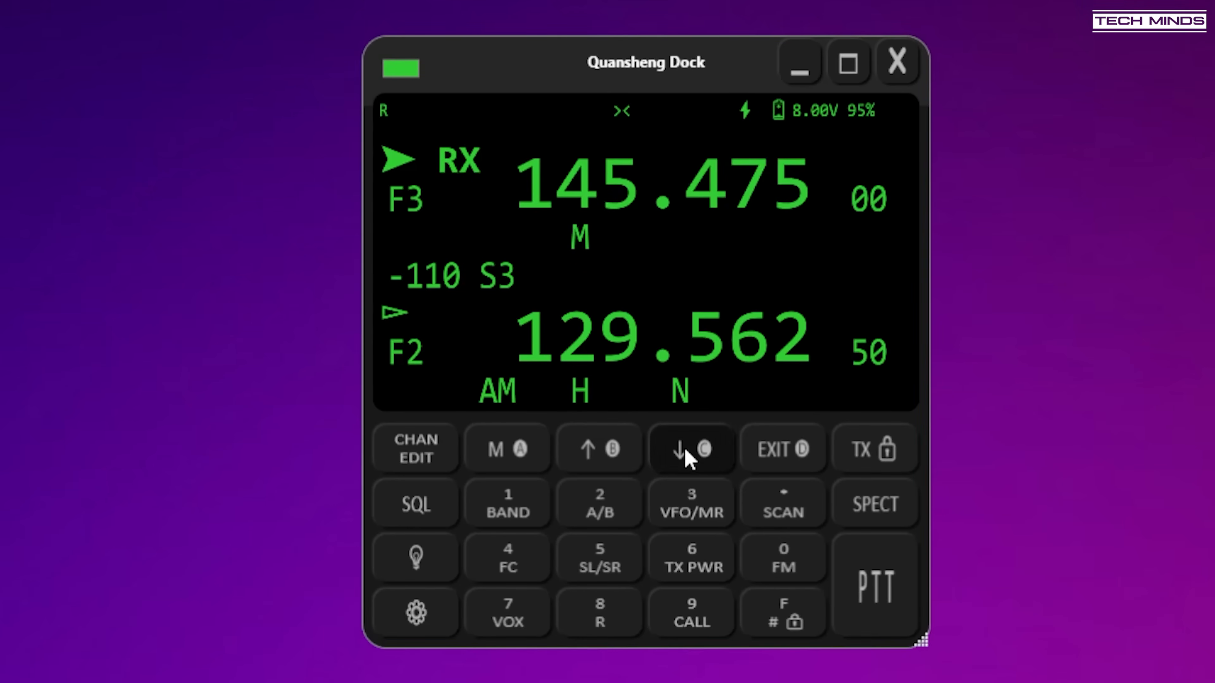
pyautogui.click(690, 448)
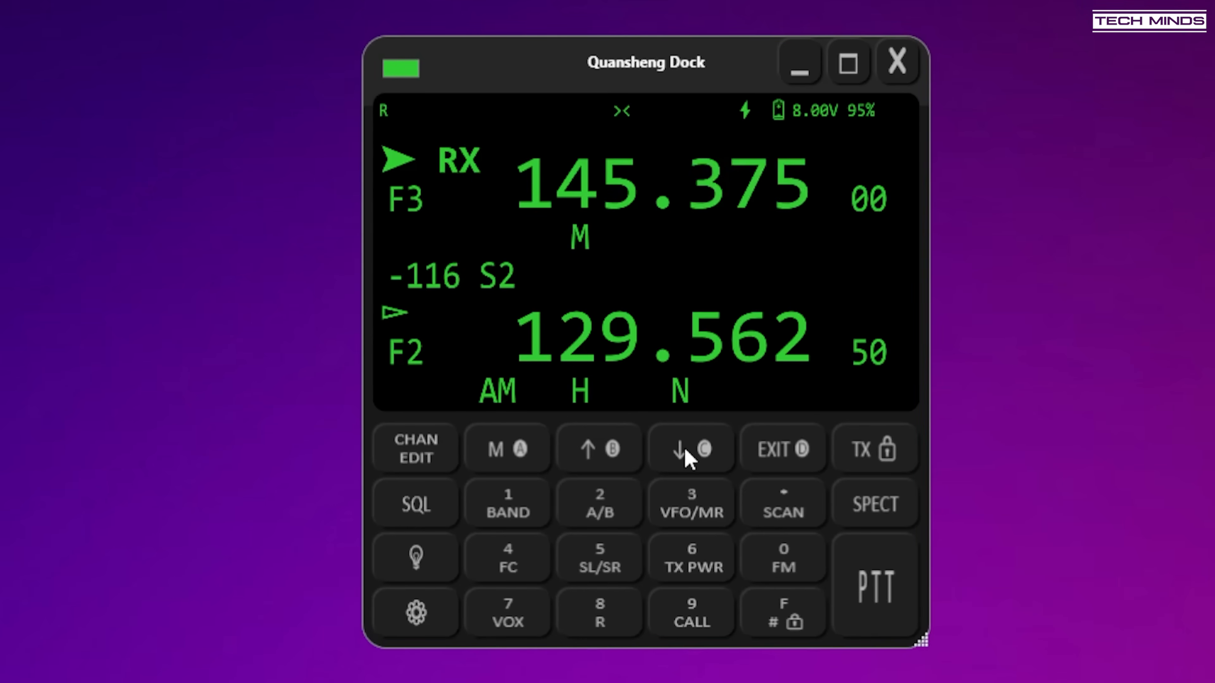
pyautogui.click(689, 448)
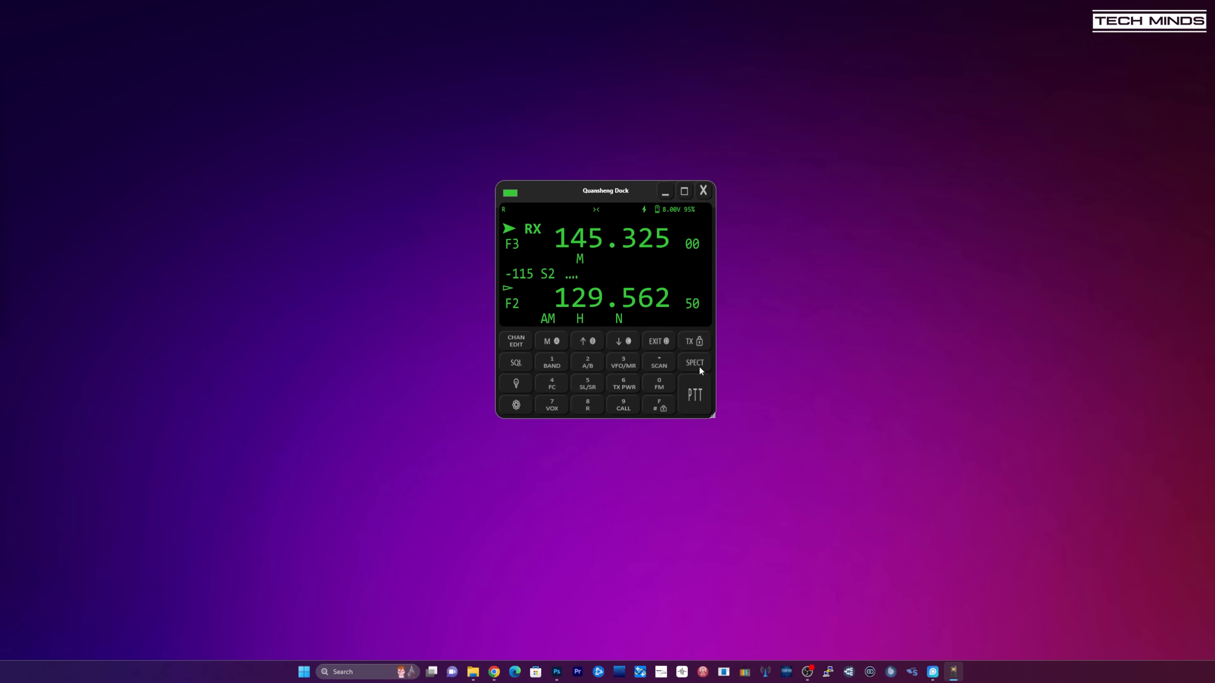
# - Start the SPECT analyzer scanning 144.175–145.425 MHz and switch it to the waterfall display
pyautogui.click(694, 362)
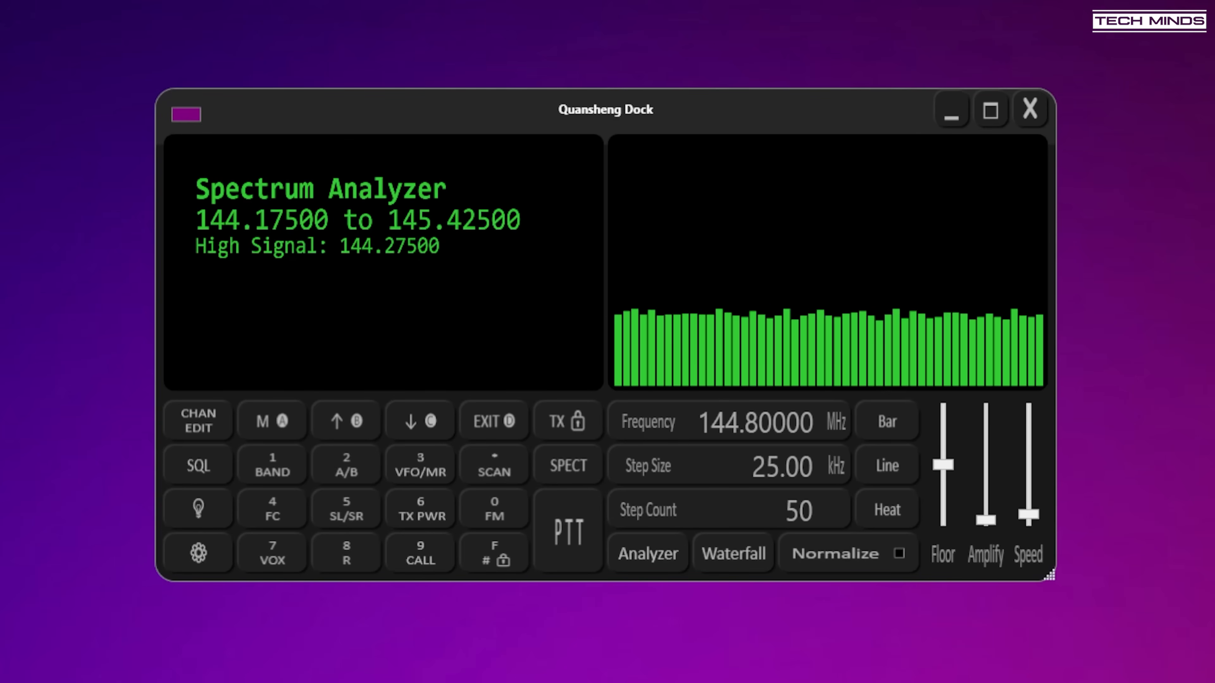
pyautogui.click(732, 553)
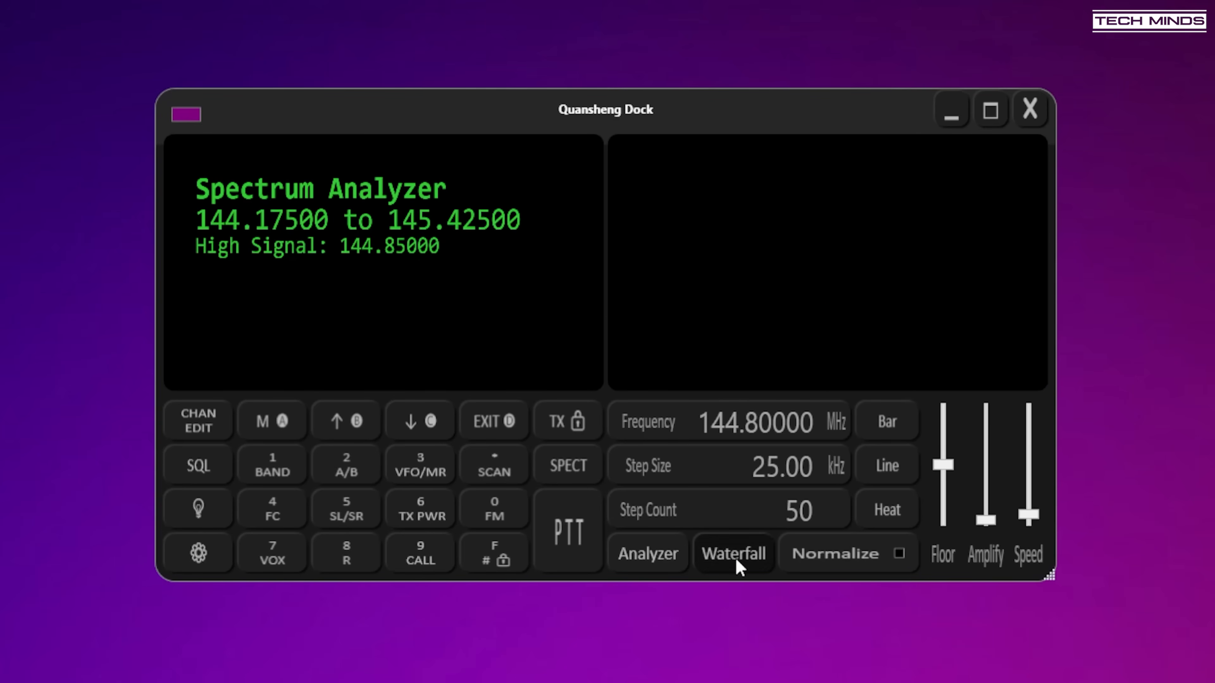
# - Show the 100.175–101.425 MHz waterfall around 100.8 MHz with more amplification, then return to bar spectrum
pyautogui.click(732, 553)
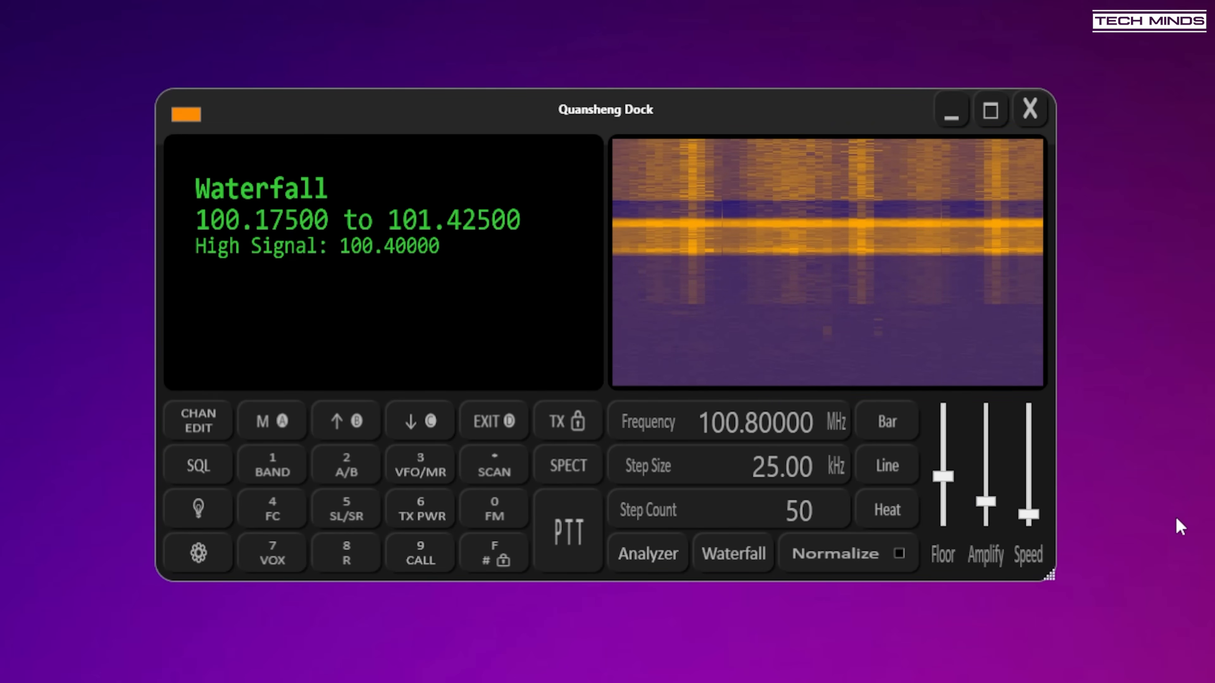
pyautogui.moveTo(749, 593)
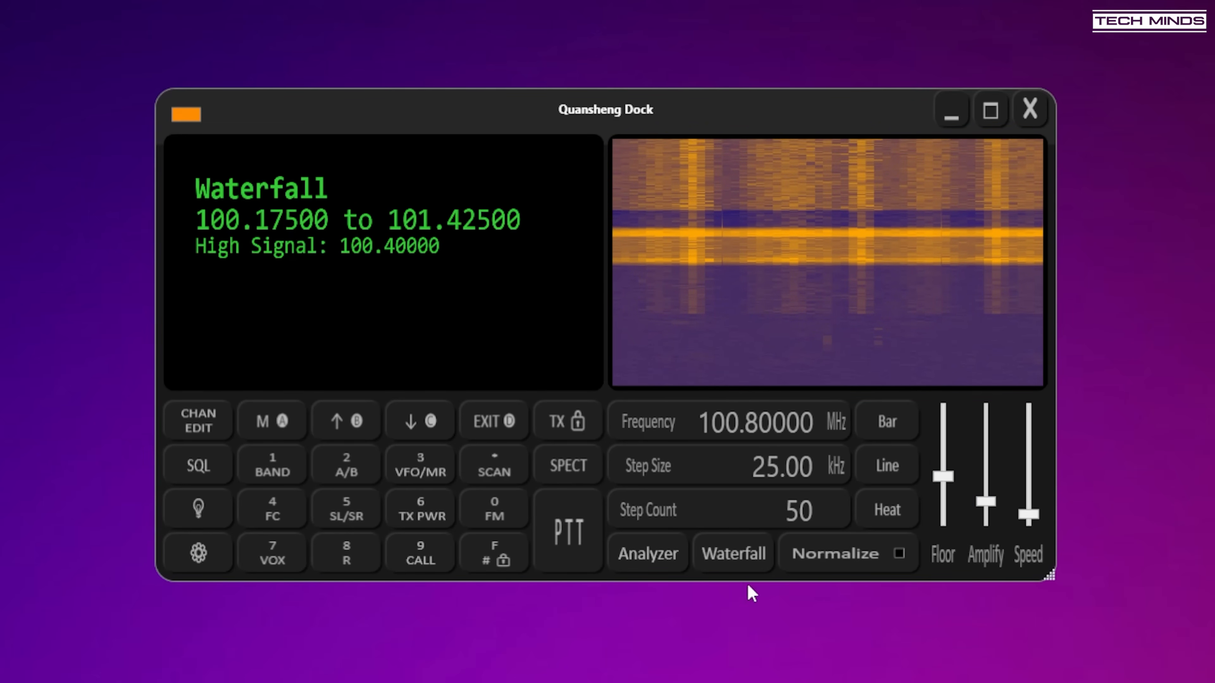
pyautogui.click(646, 553)
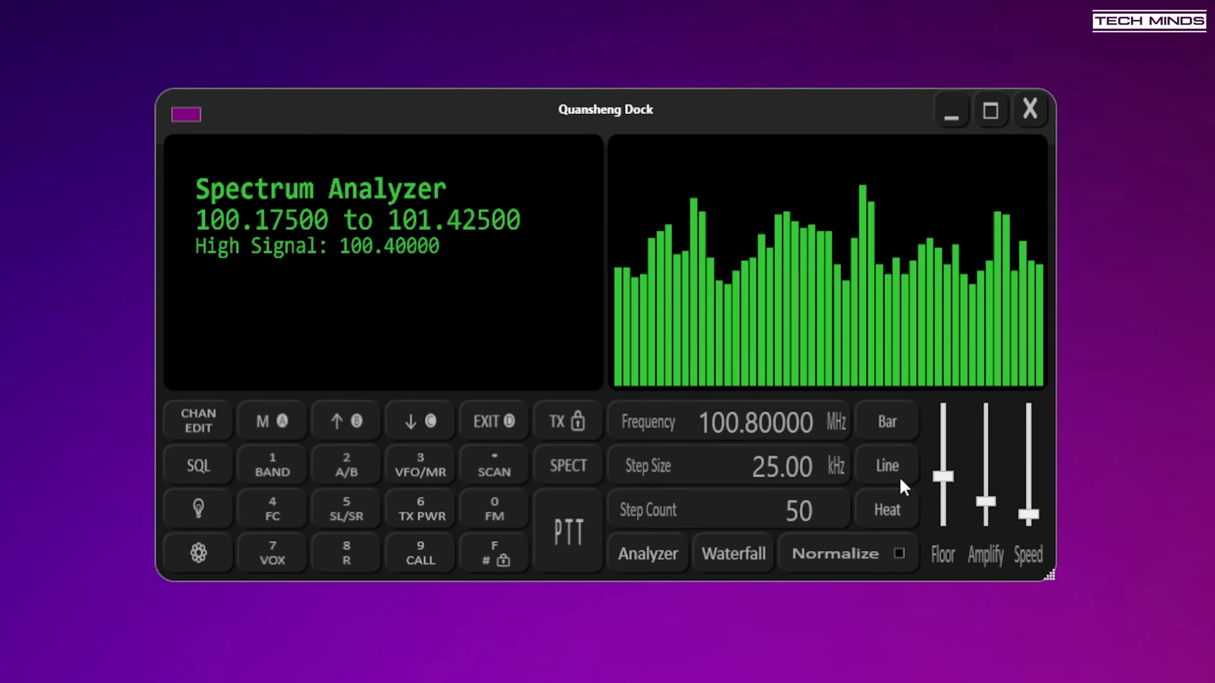
pyautogui.click(886, 464)
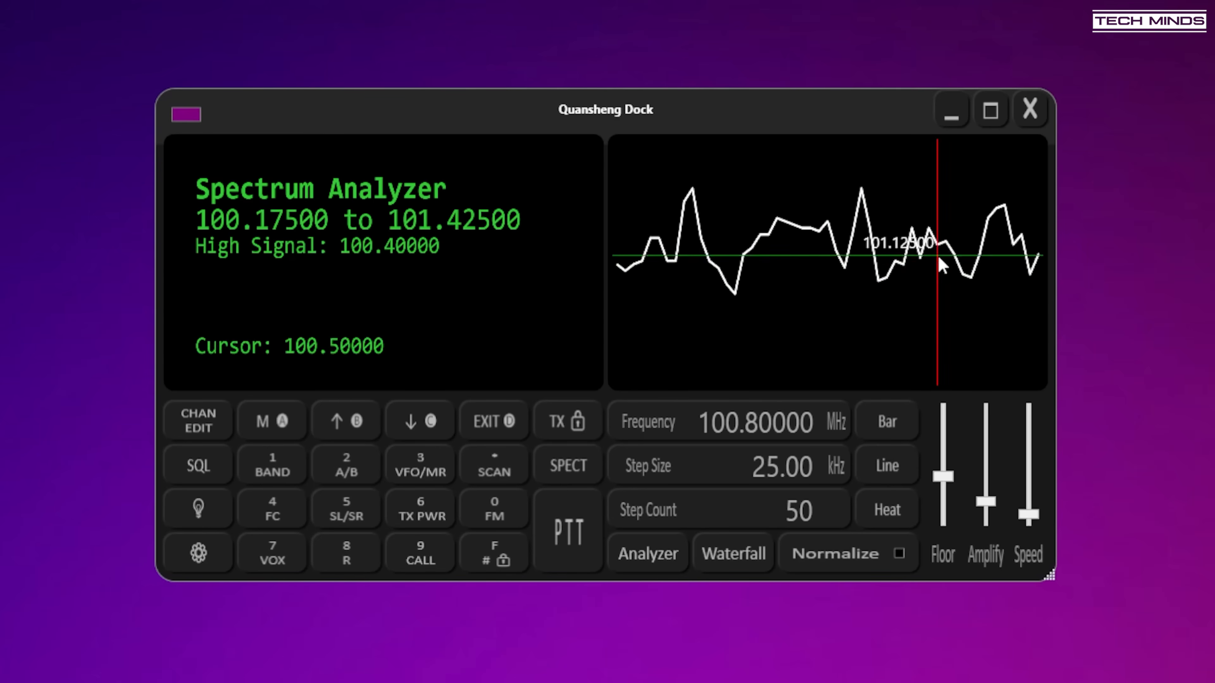
pyautogui.moveTo(817, 287)
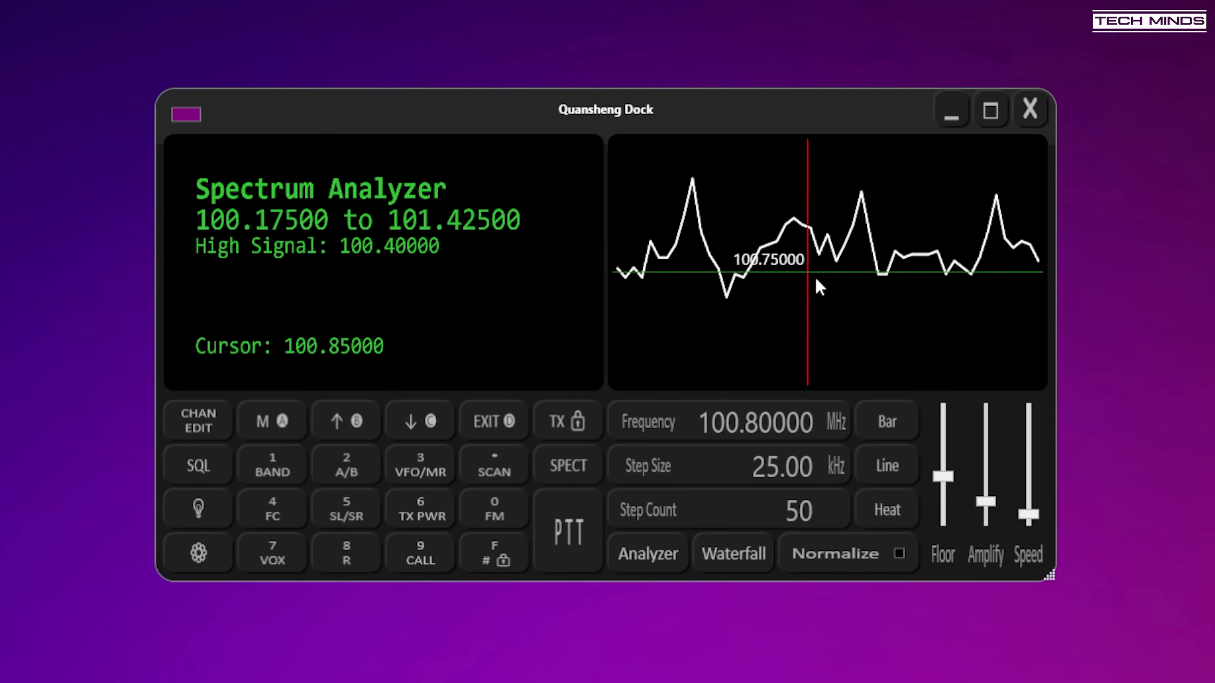
pyautogui.click(885, 510)
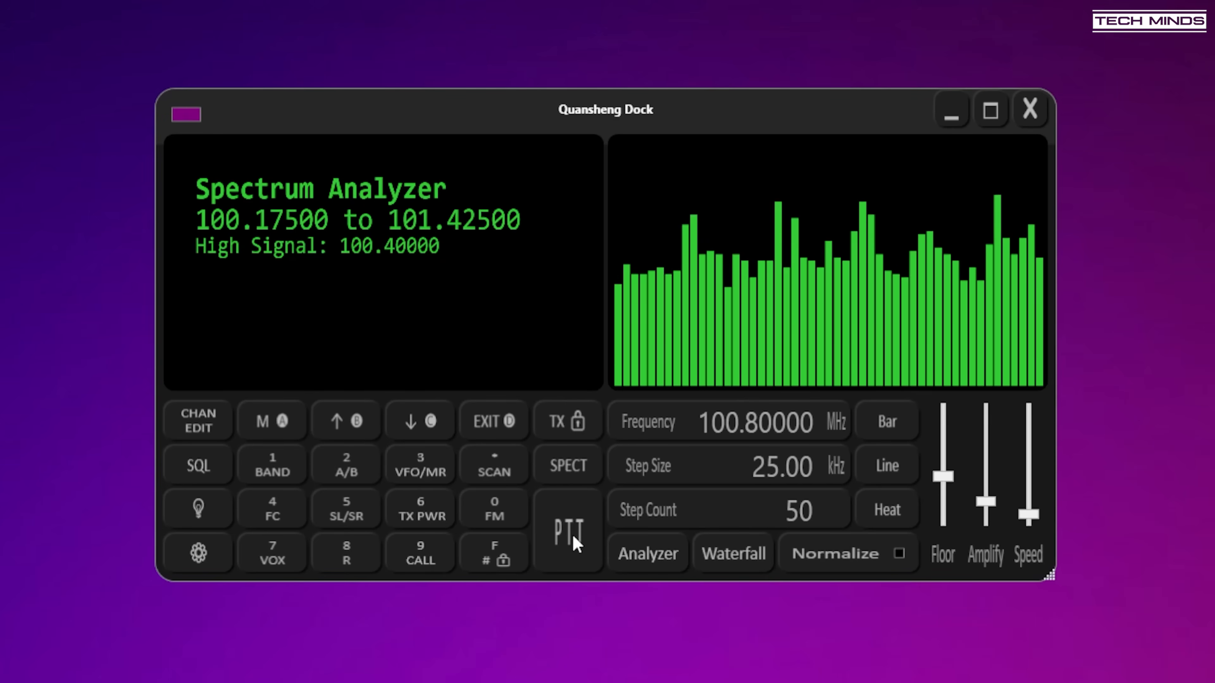
pyautogui.moveTo(822, 314)
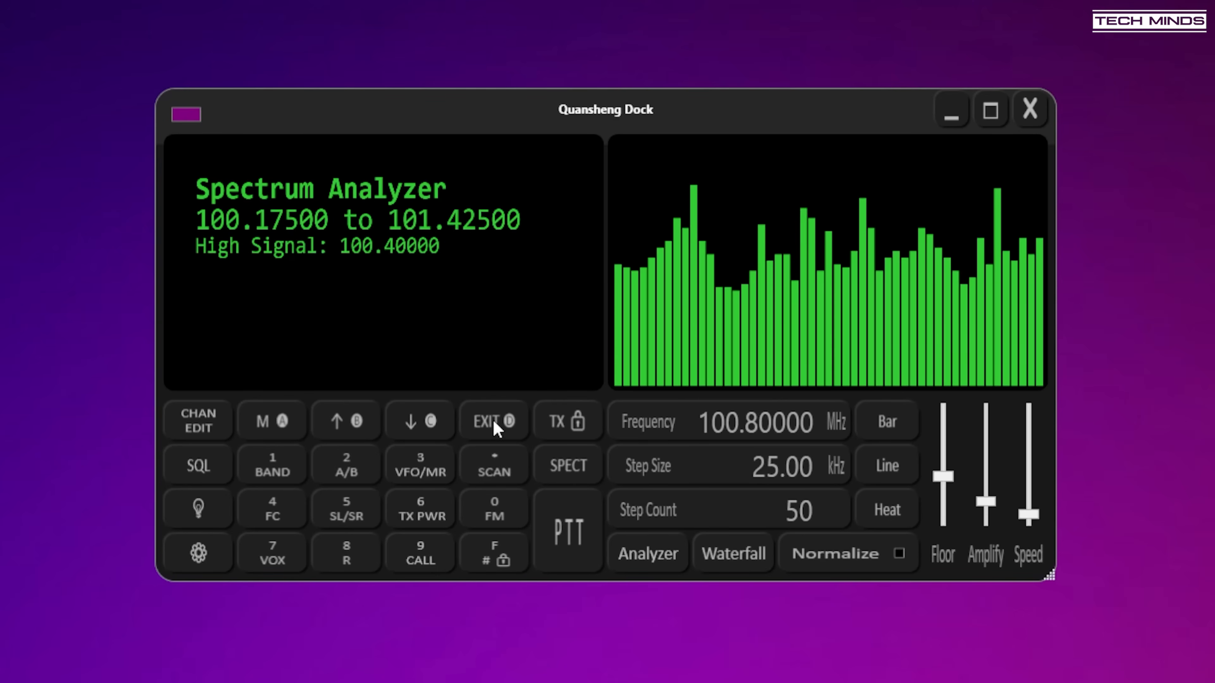
# - Exit the spectrum analyzer and key in 129.000 MHz AM airband on the radio keypad
pyautogui.click(491, 420)
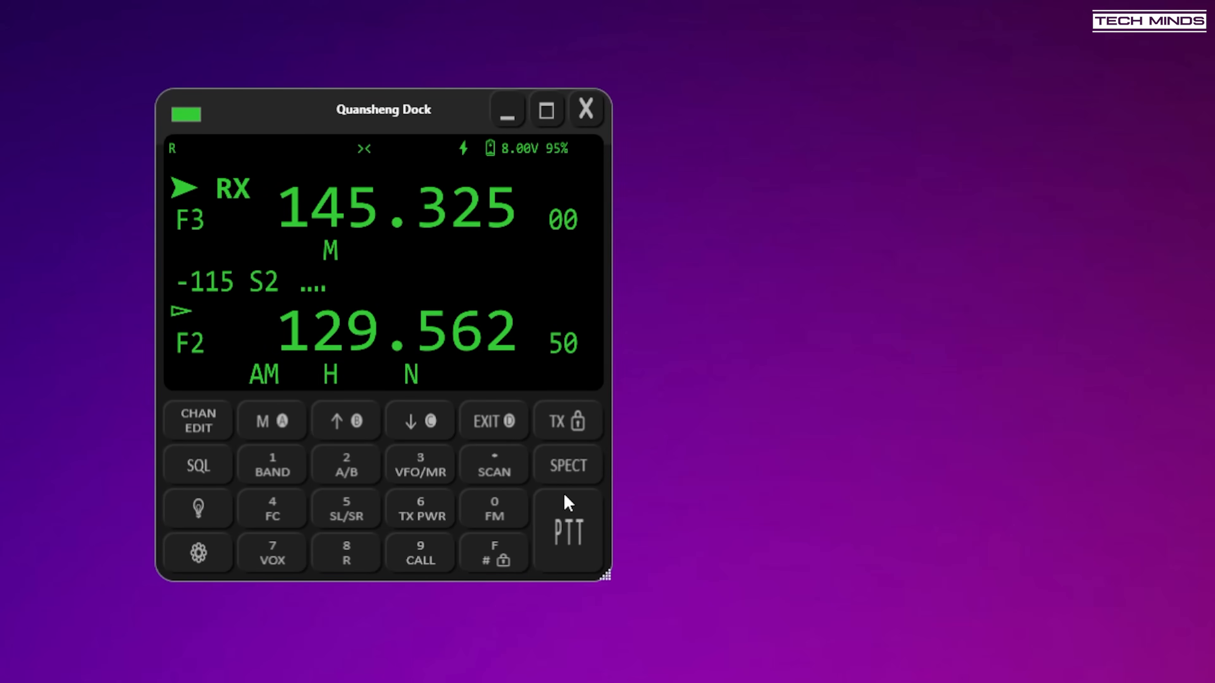
pyautogui.moveTo(237, 478)
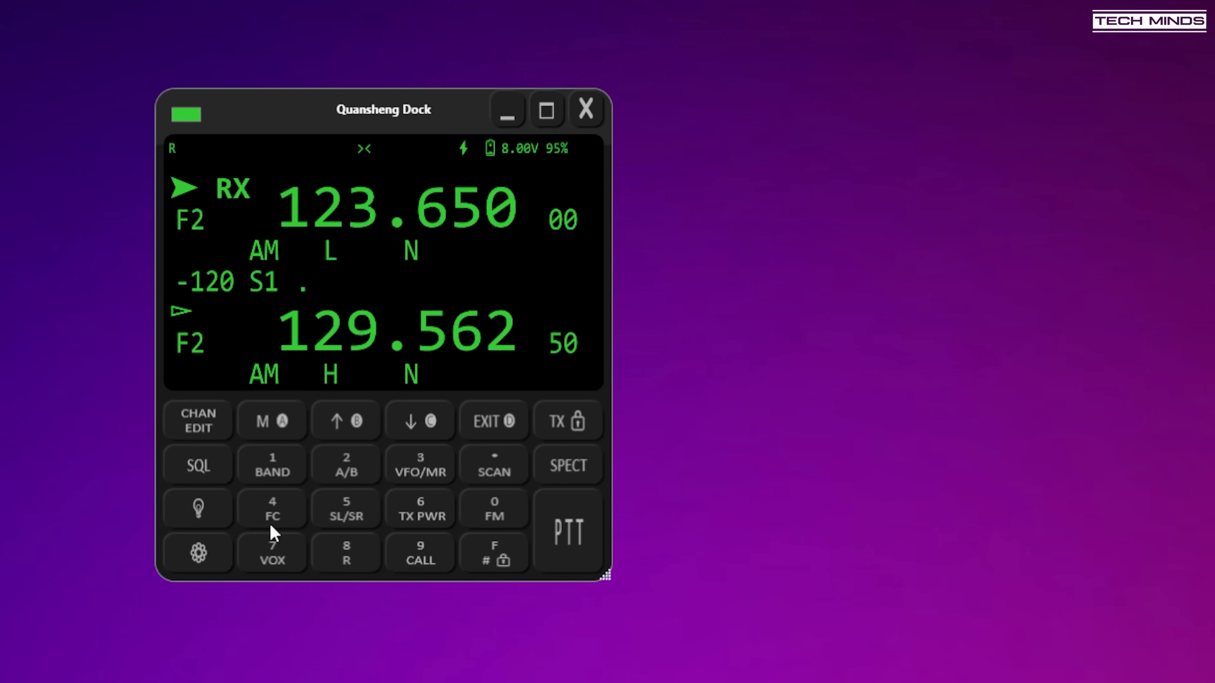
pyautogui.moveTo(302, 497)
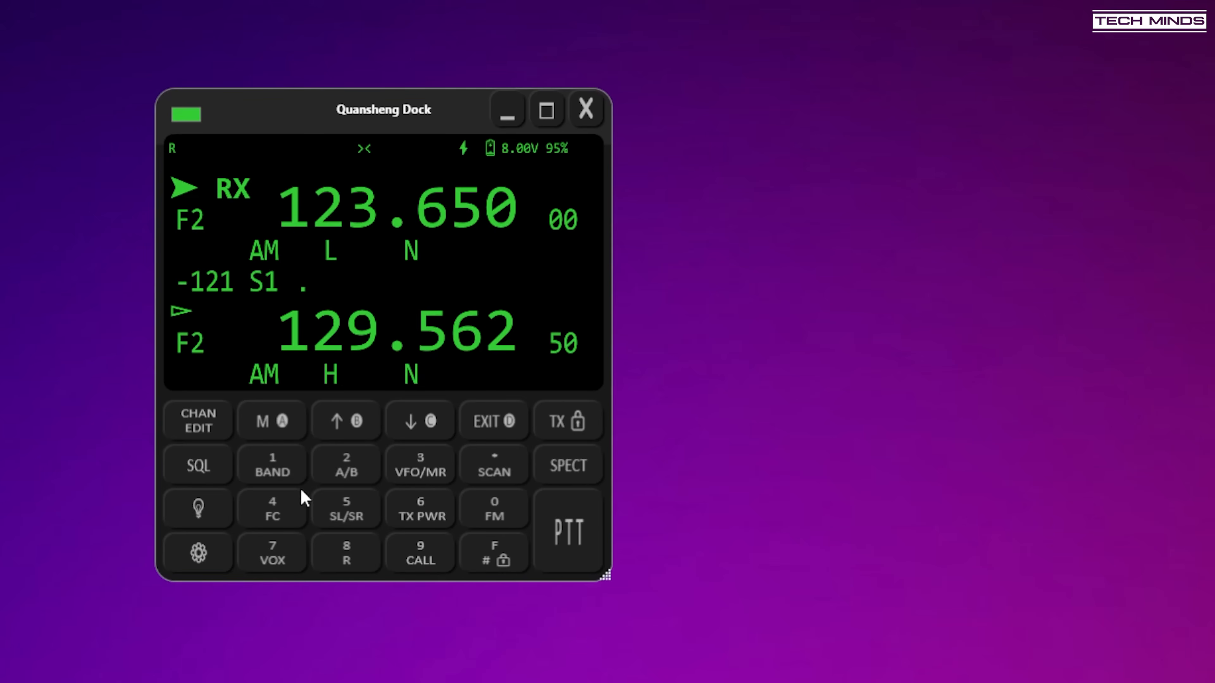
pyautogui.click(421, 551)
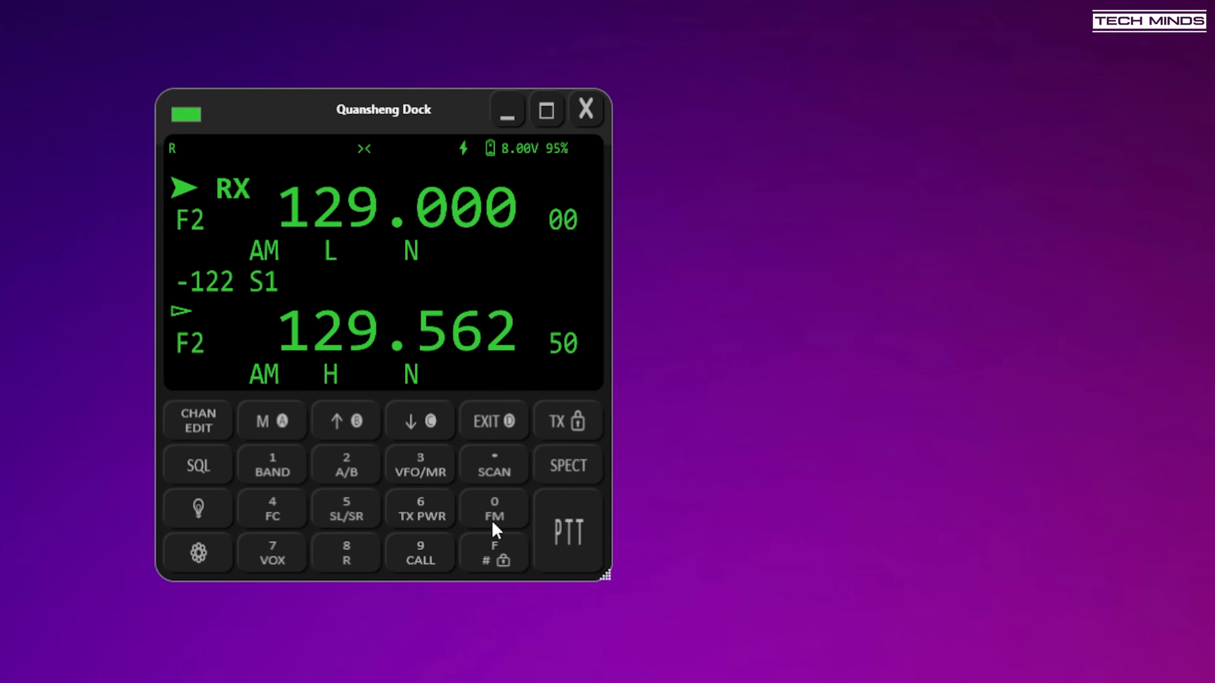
pyautogui.click(567, 463)
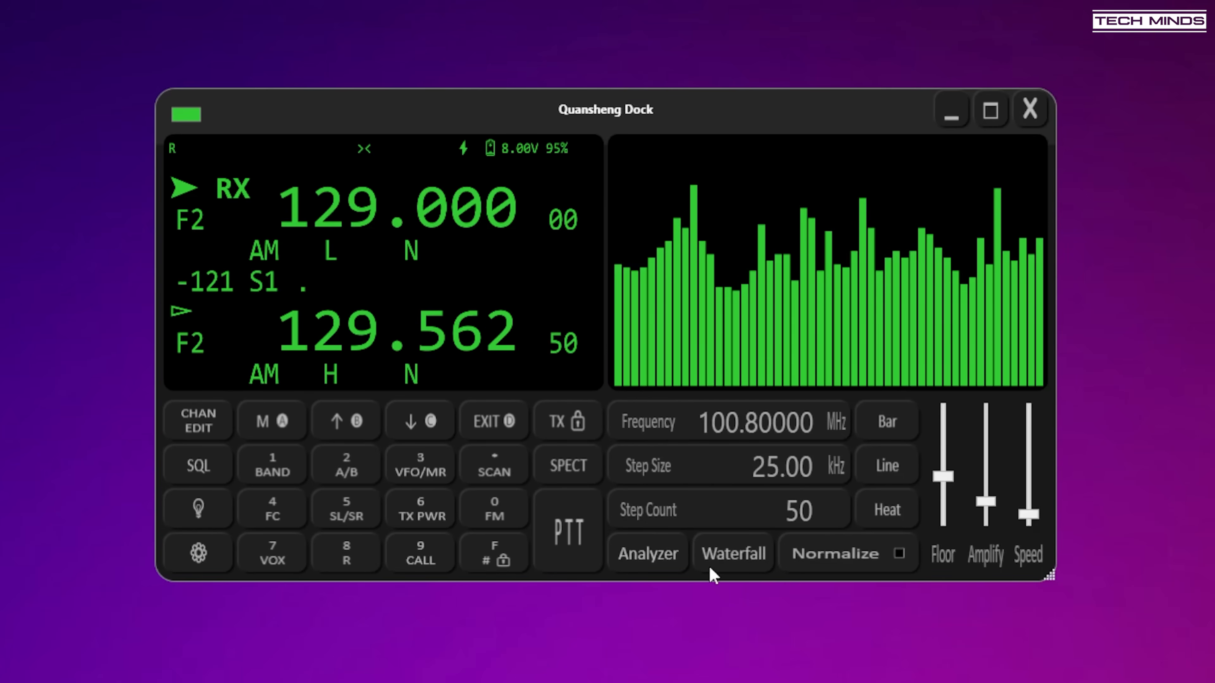
pyautogui.click(646, 553)
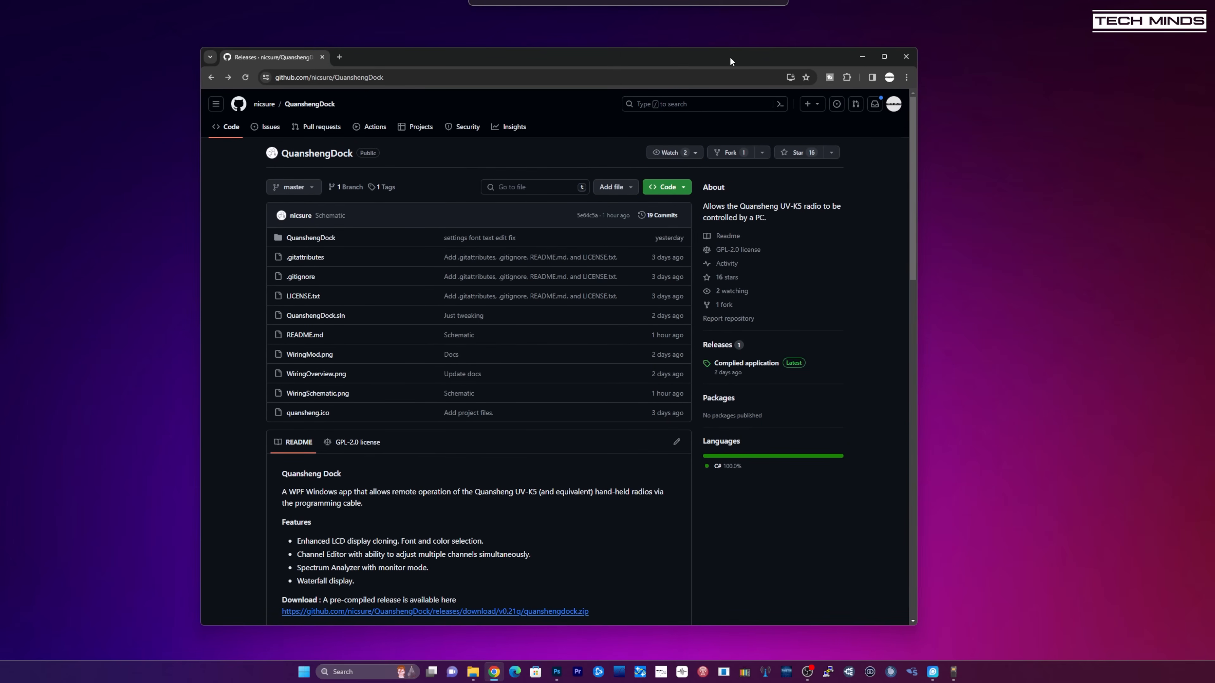
# - From the owner's profile, open quansheng-dock-fw and view its compiled firmware release
pyautogui.click(264, 104)
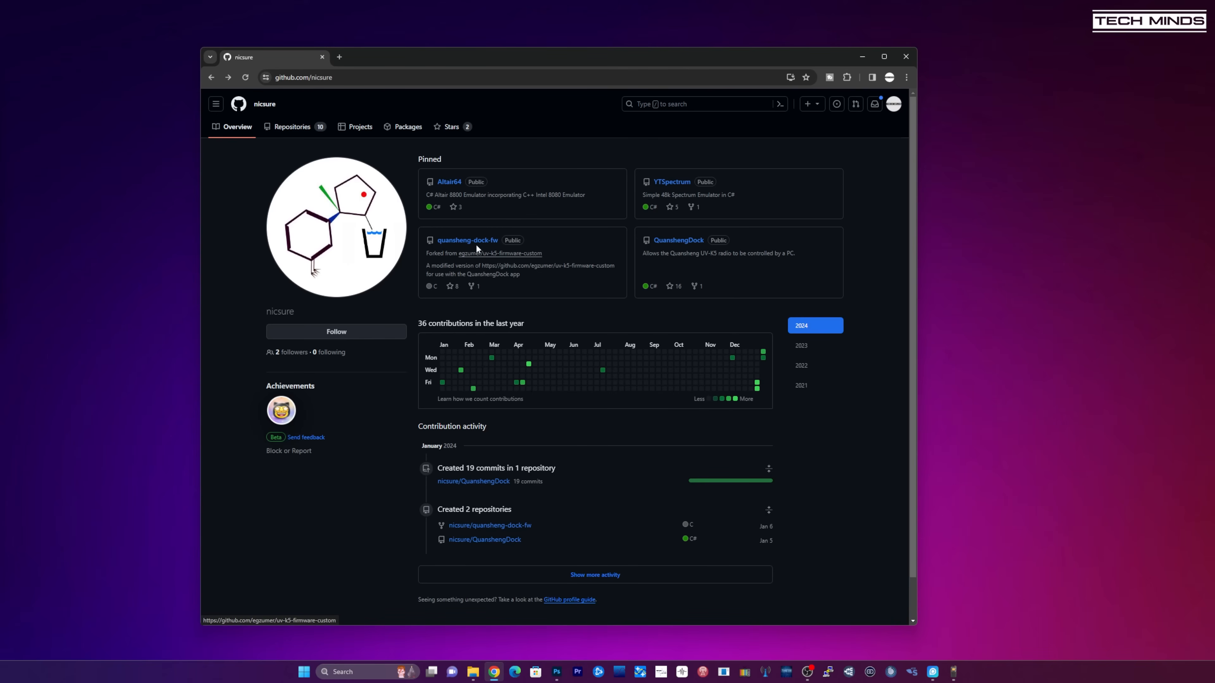
pyautogui.moveTo(259, 116)
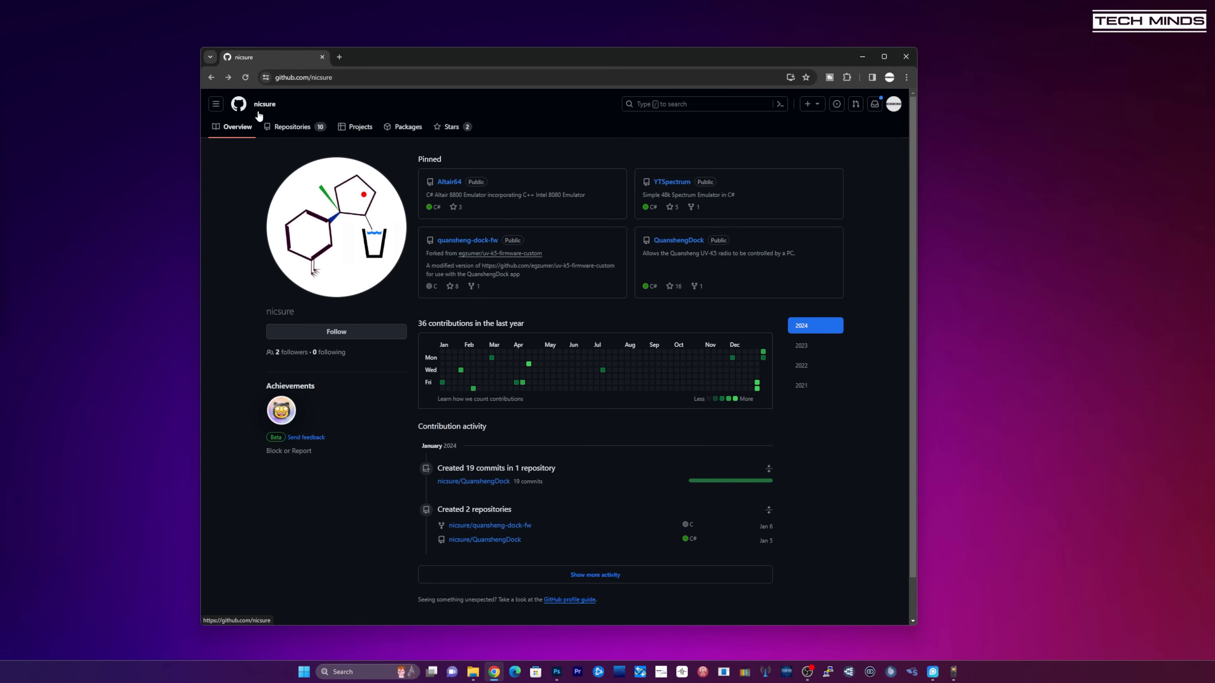
pyautogui.moveTo(475, 225)
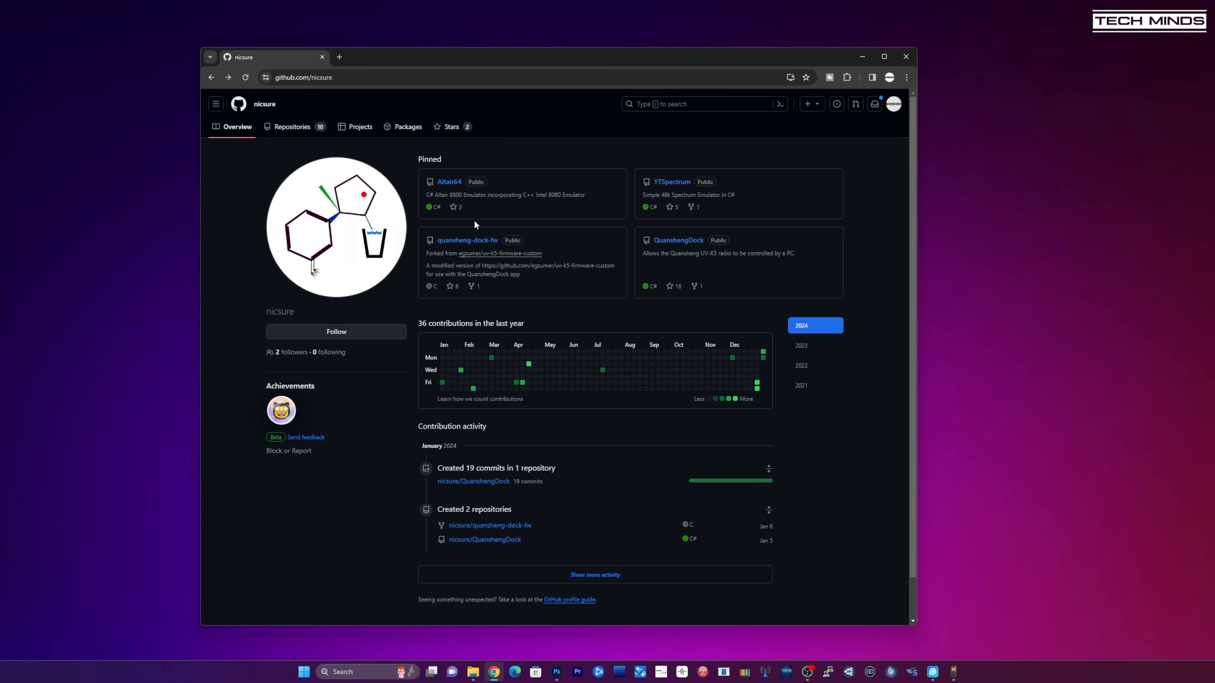
pyautogui.moveTo(467, 241)
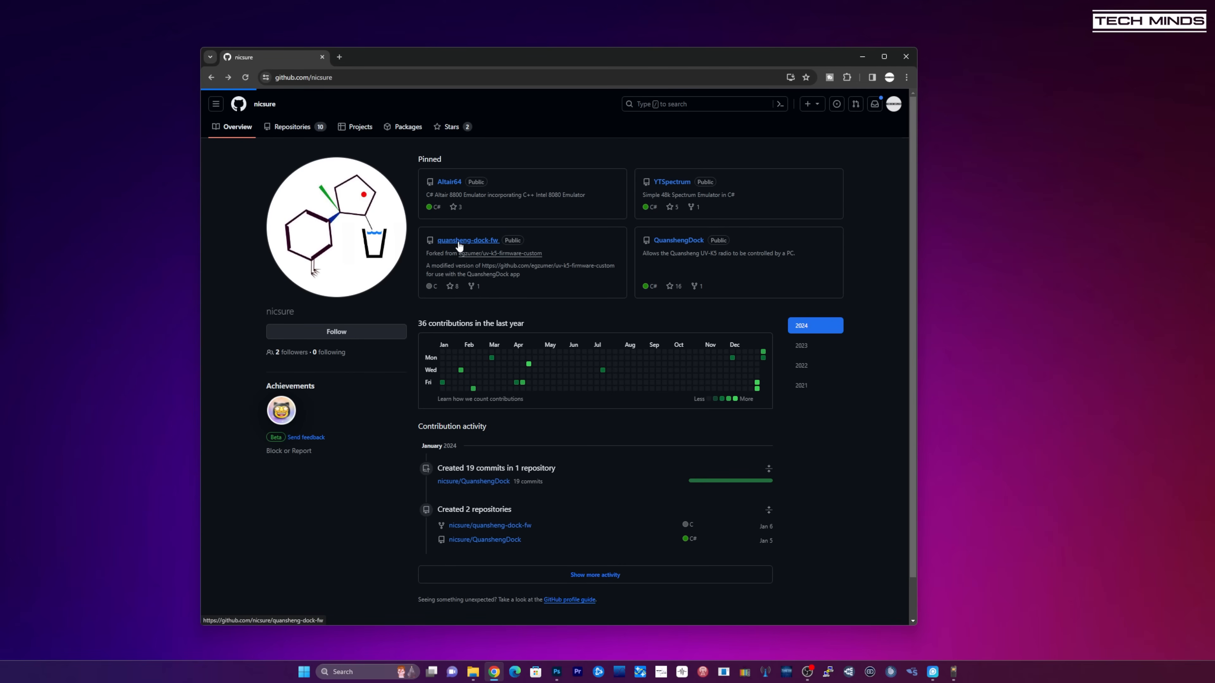
pyautogui.click(468, 241)
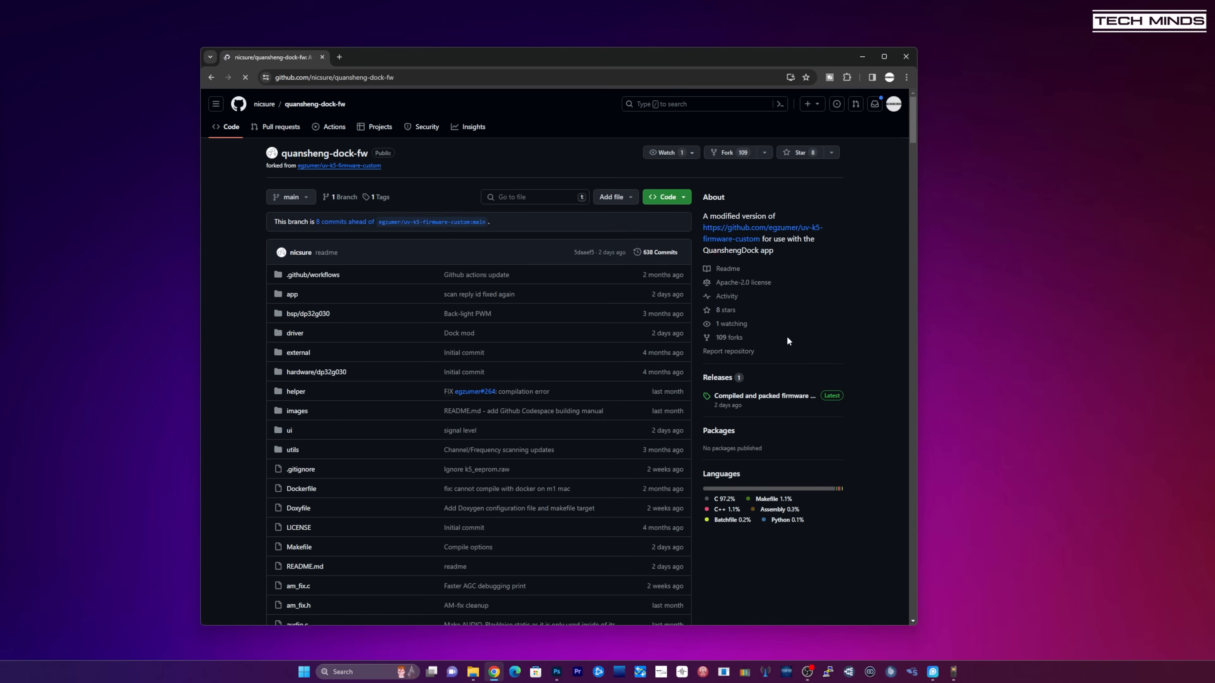
pyautogui.click(763, 396)
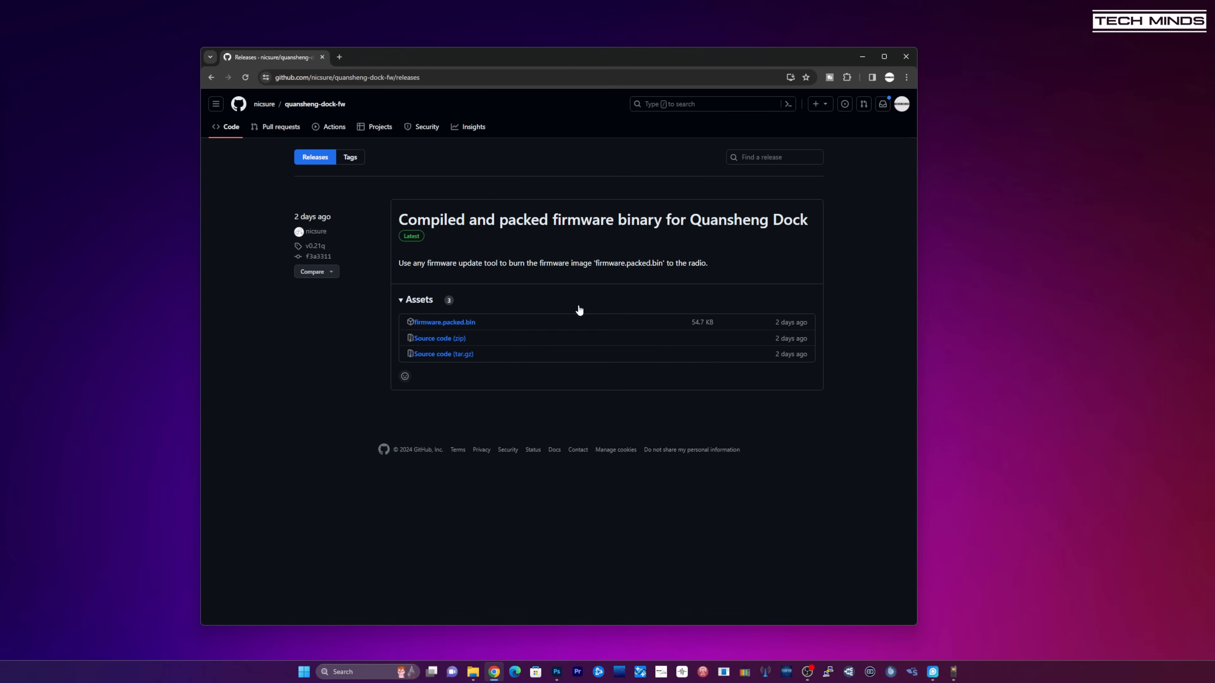
pyautogui.moveTo(444, 322)
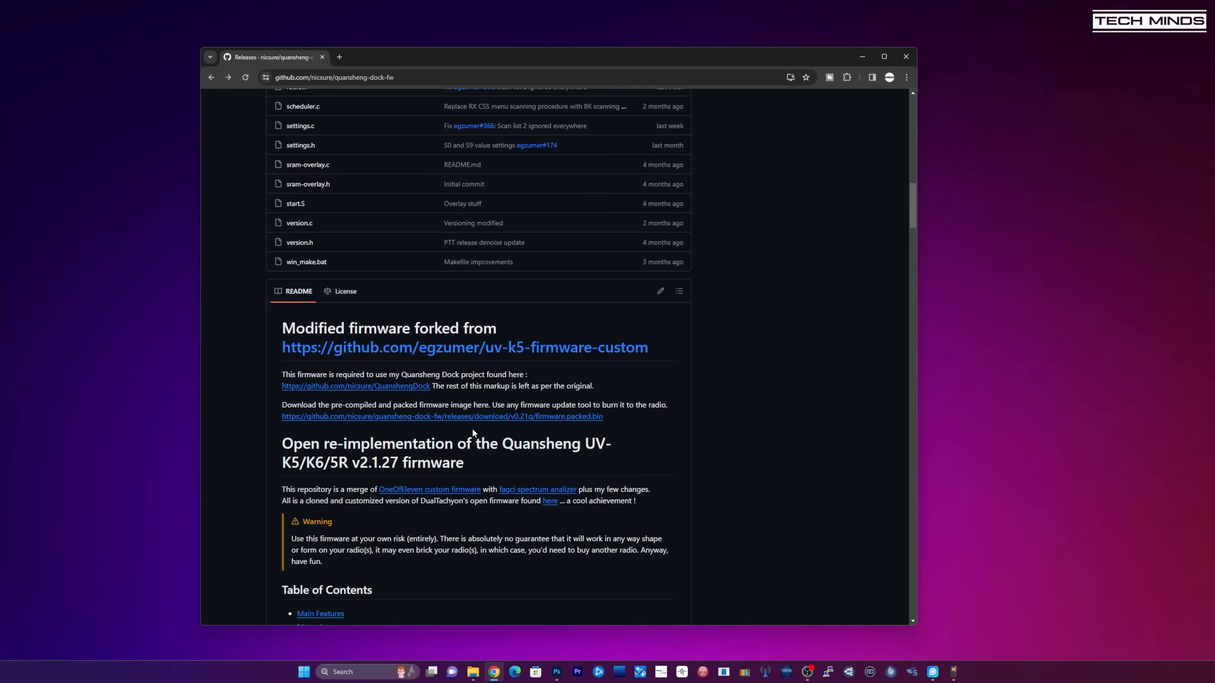
# - Scroll the firmware README past the build steps and follow its 'online flasher' link to UVTools
pyautogui.scroll(-3)
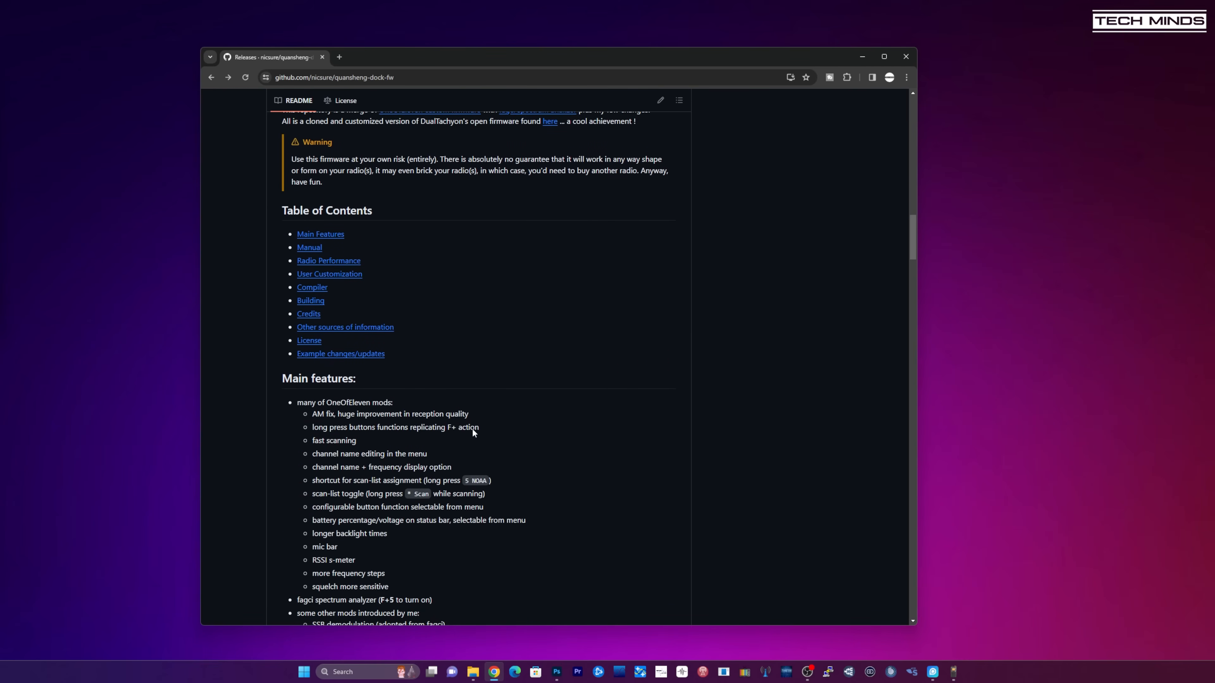
pyautogui.scroll(-3)
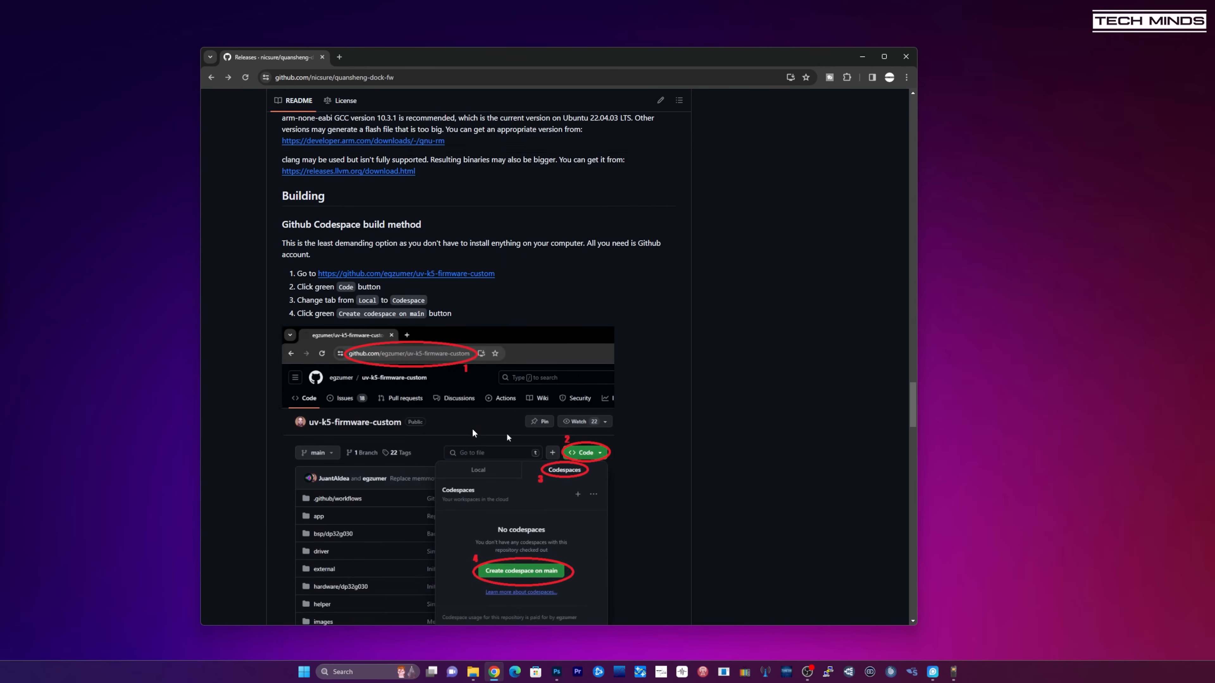
pyautogui.scroll(-3)
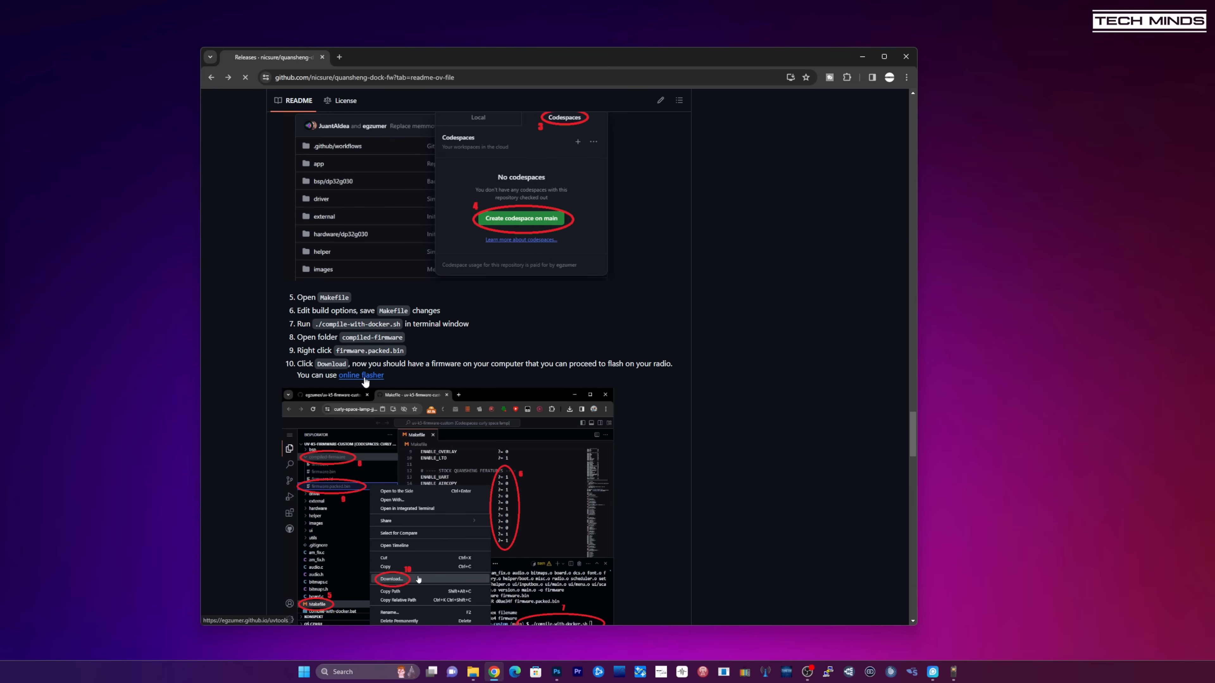
pyautogui.click(361, 376)
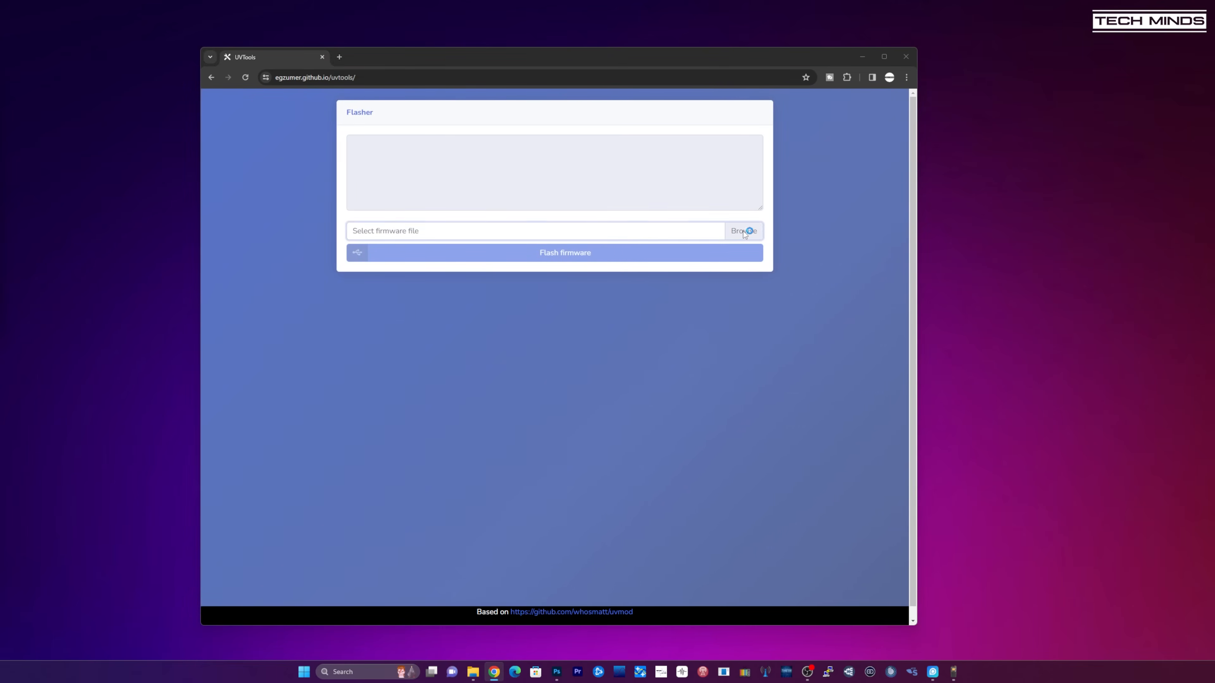
# - Load firmware.packed.bin into the flasher and attempt to connect over USB-Serial COM11, which fails
pyautogui.click(742, 231)
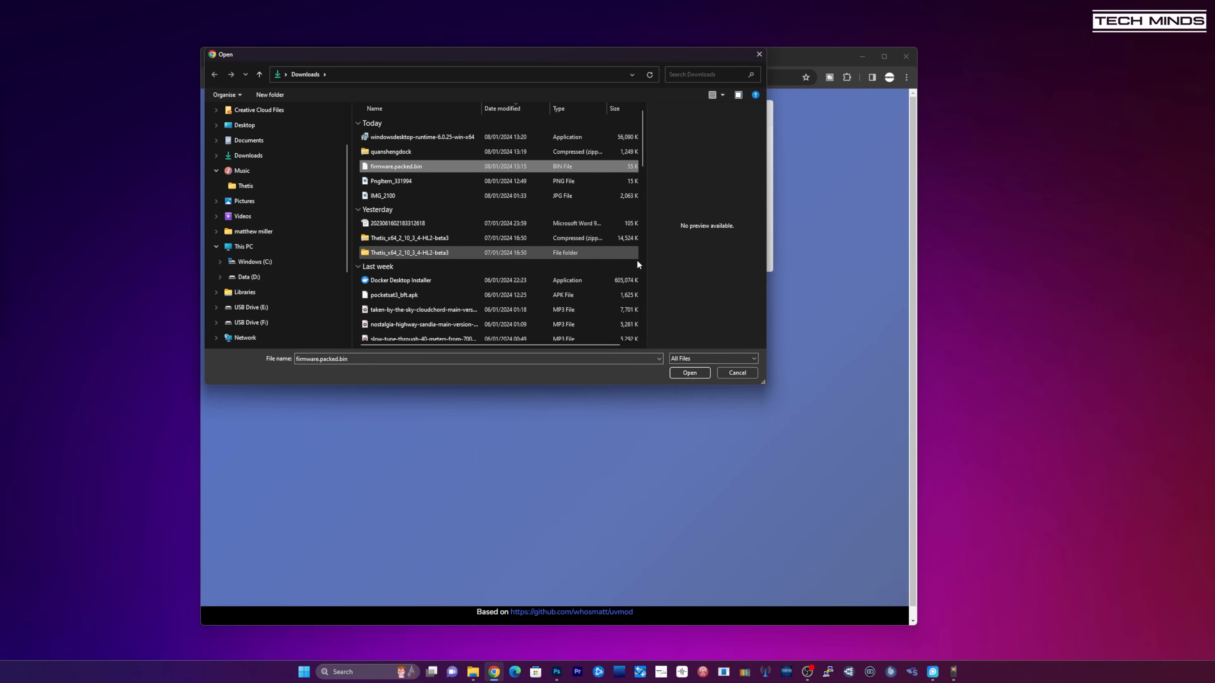
pyautogui.click(687, 373)
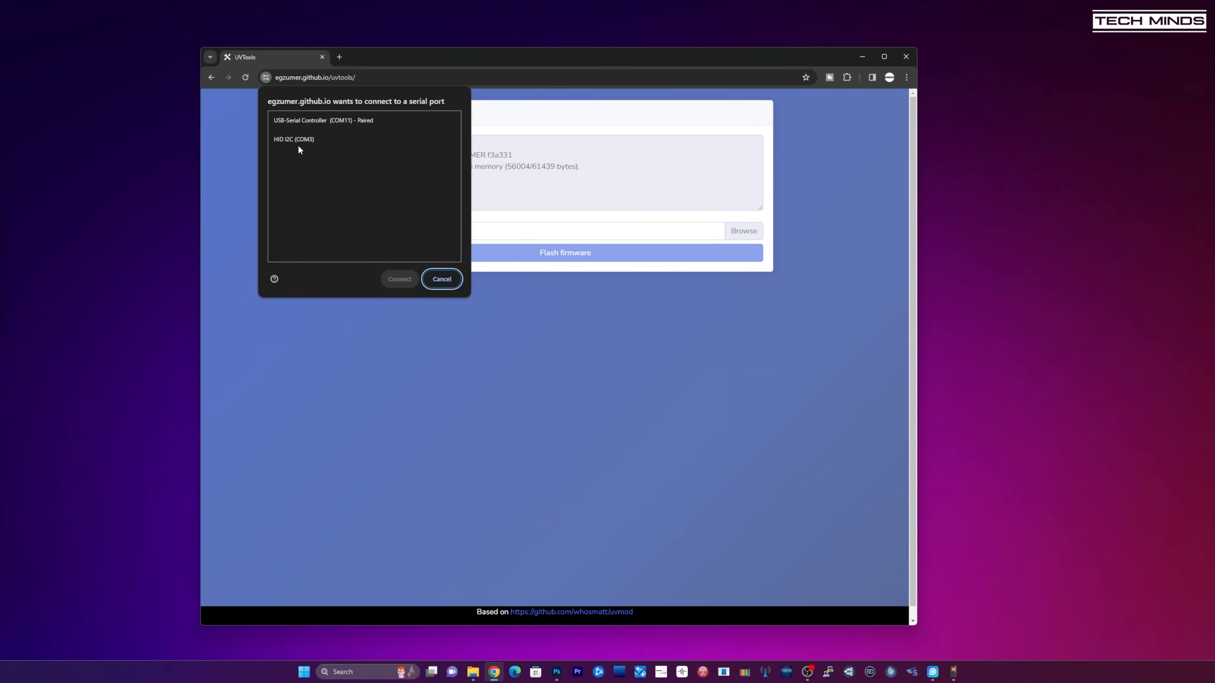
pyautogui.moveTo(331, 131)
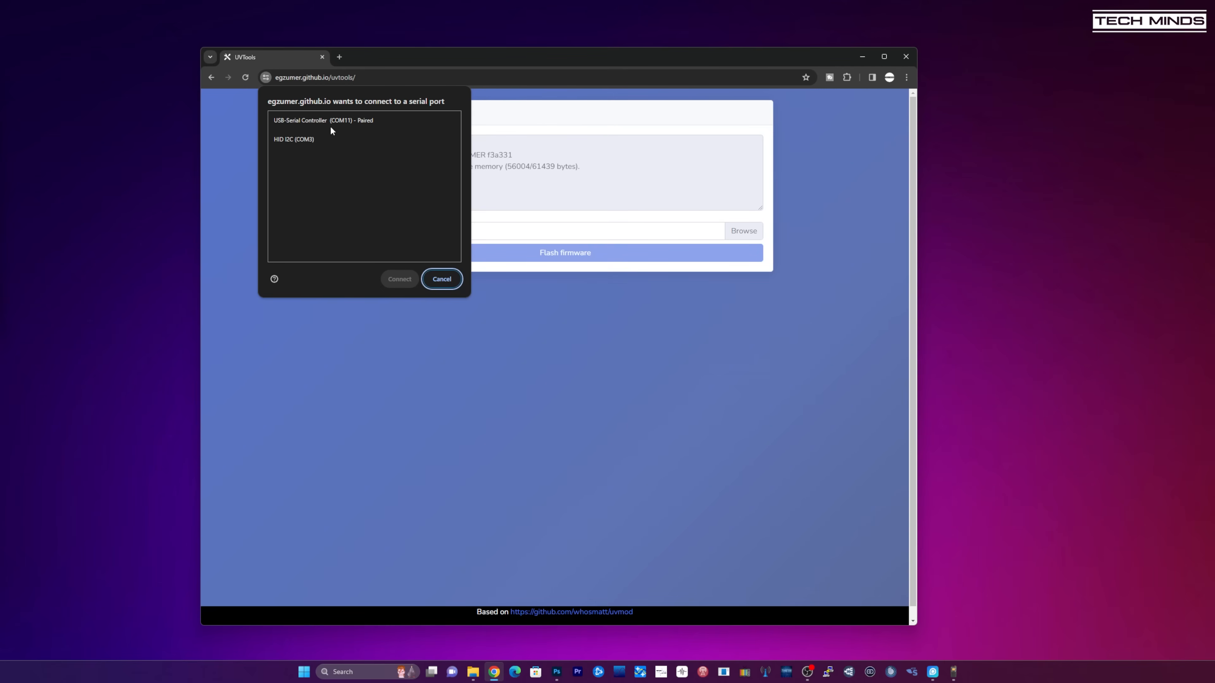
pyautogui.moveTo(336, 121)
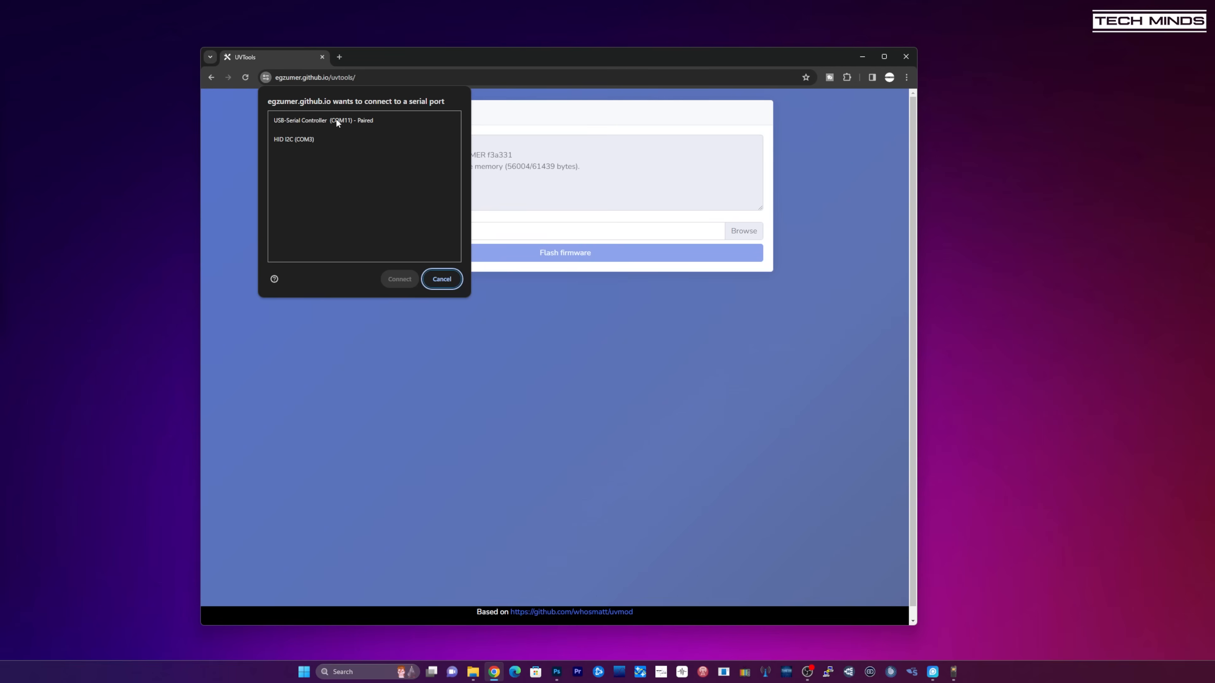
pyautogui.click(337, 120)
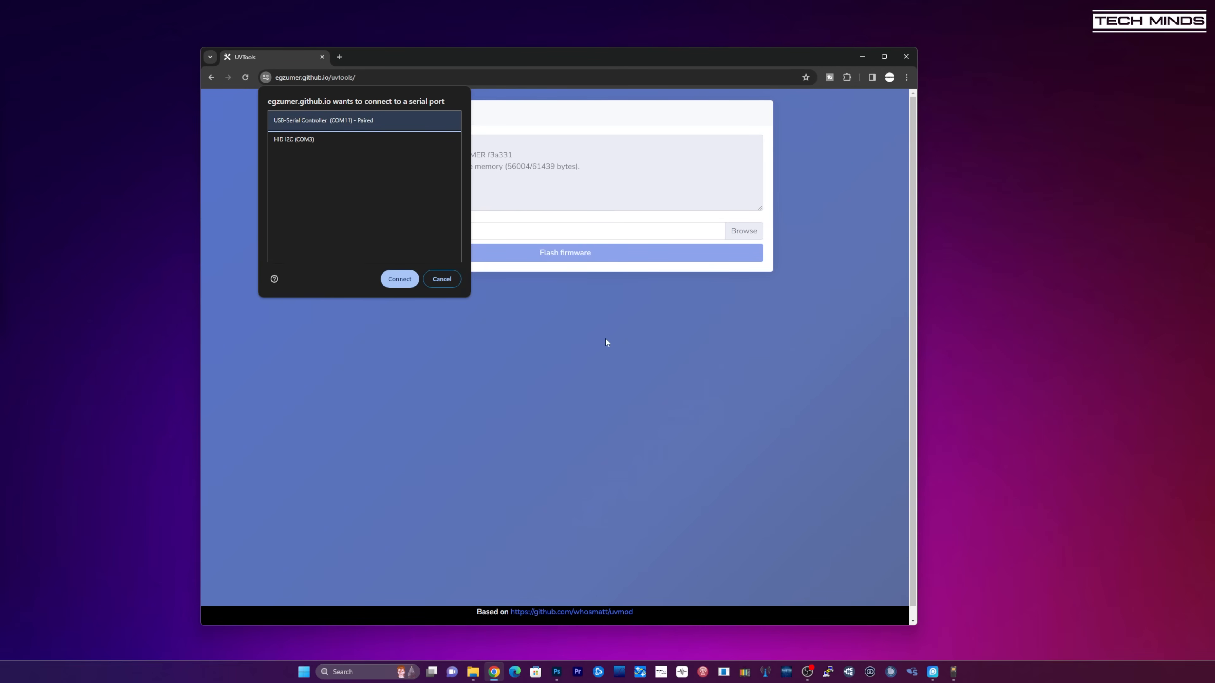
pyautogui.click(399, 279)
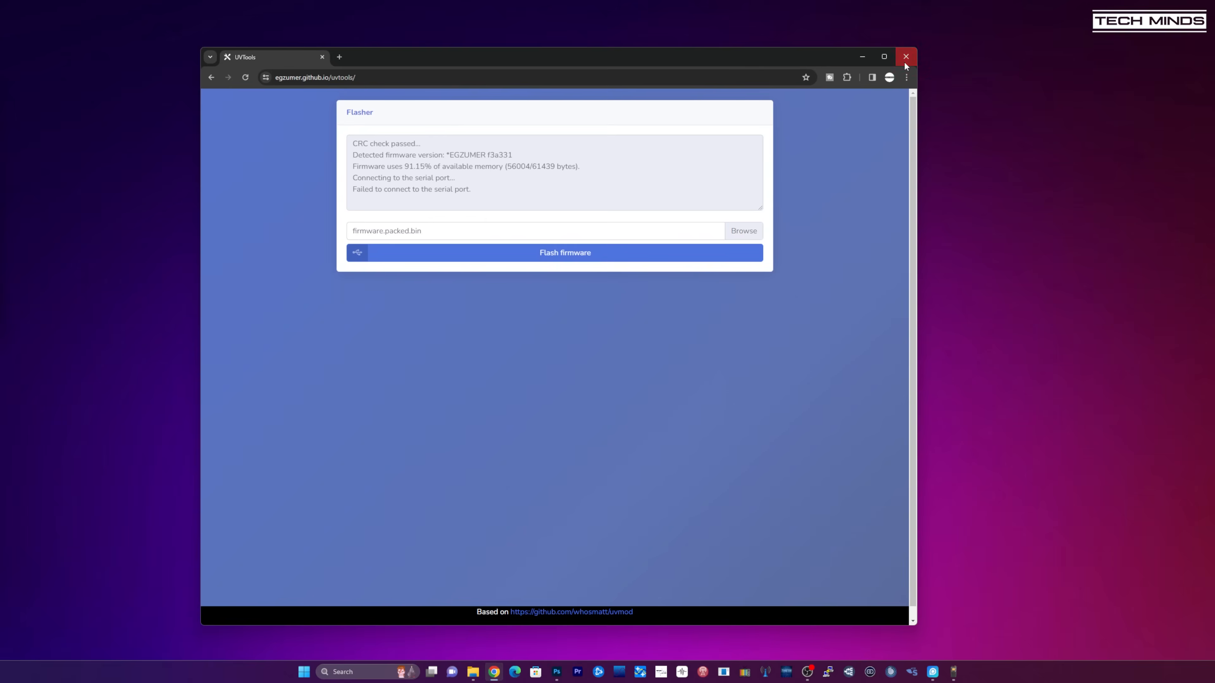
# - Close the browser and Dock, then launch QuanshengDock.exe from the quanshengdock folder, receiving 129.000 MHz AM
pyautogui.click(904, 57)
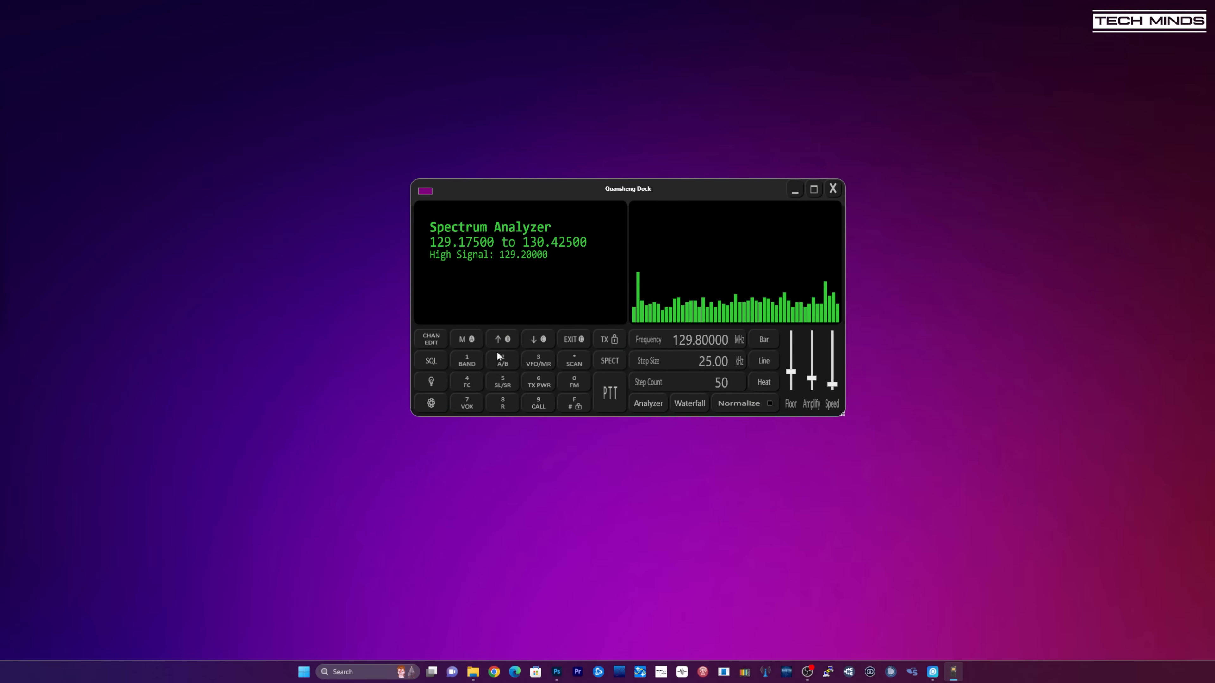
pyautogui.click(832, 188)
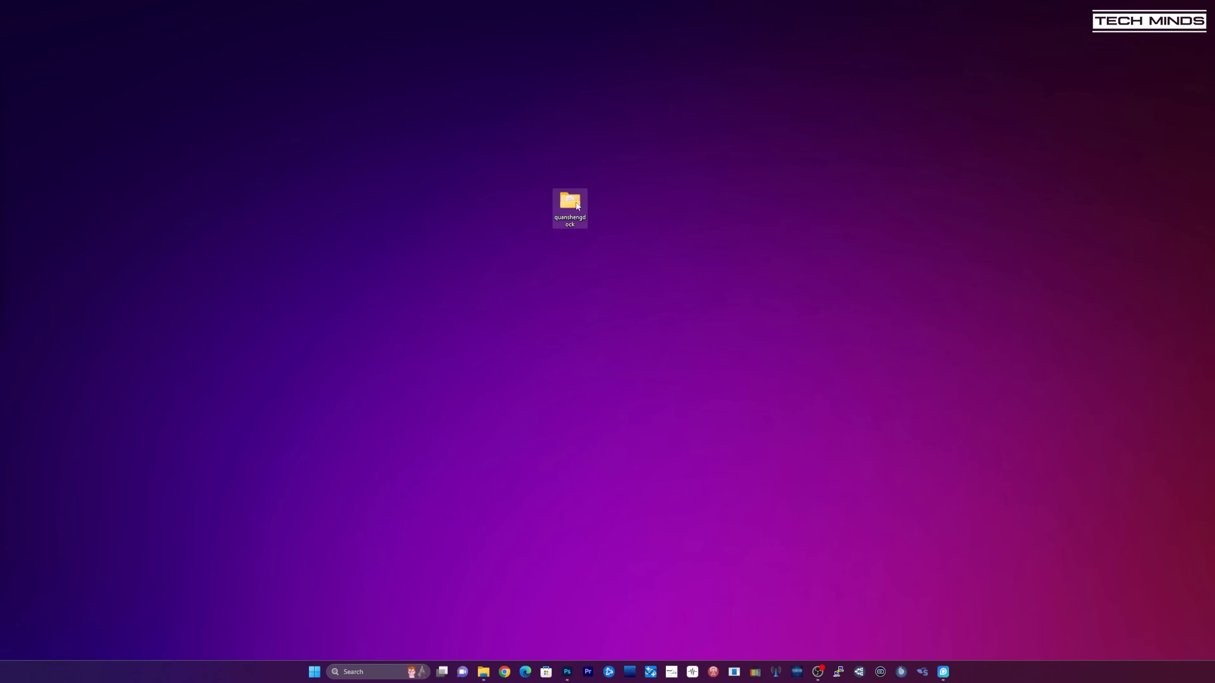
pyautogui.doubleClick(570, 200)
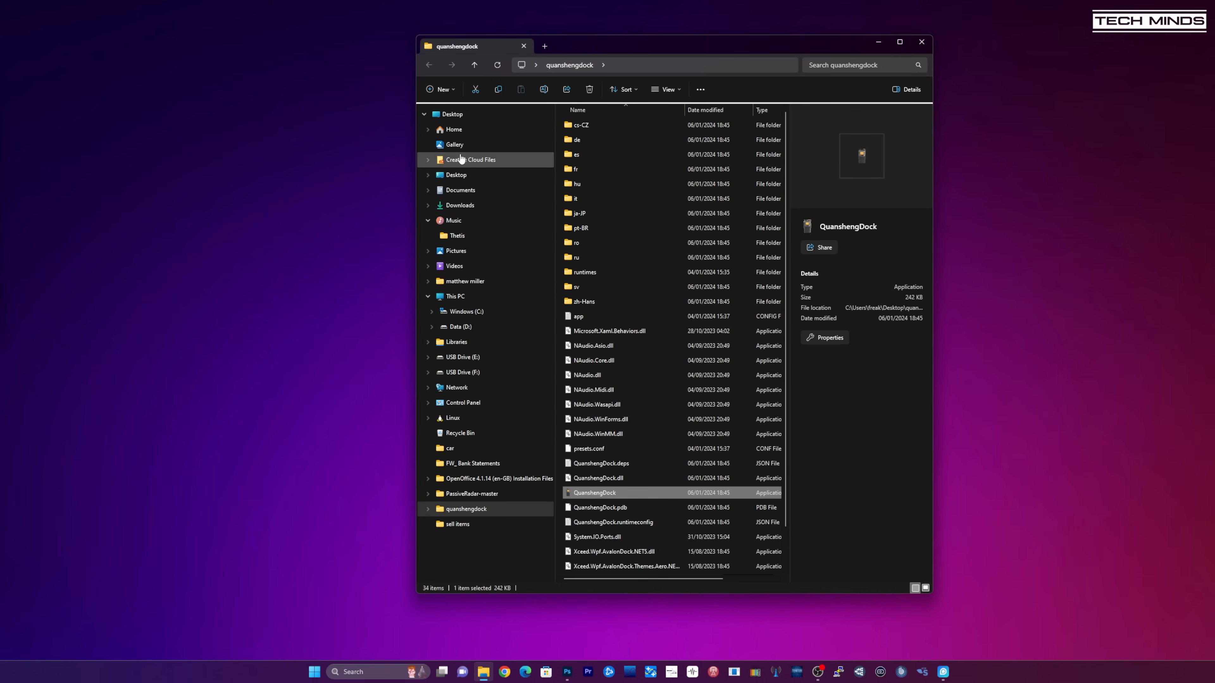
pyautogui.click(424, 114)
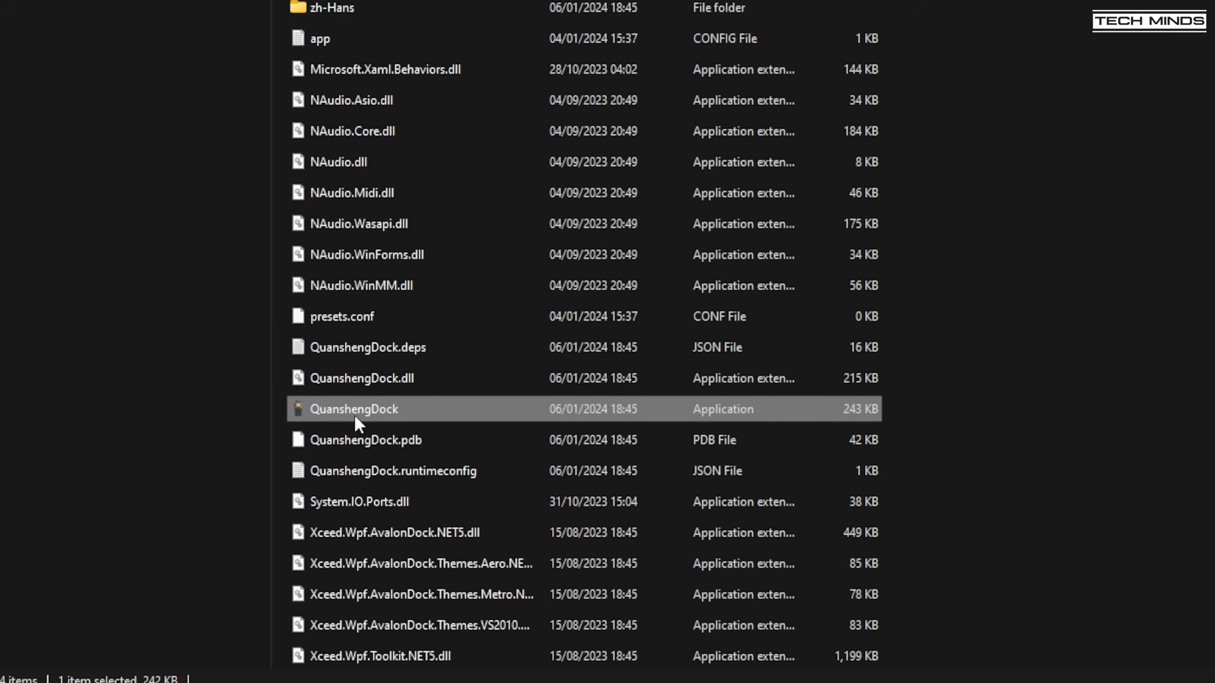
pyautogui.moveTo(333, 418)
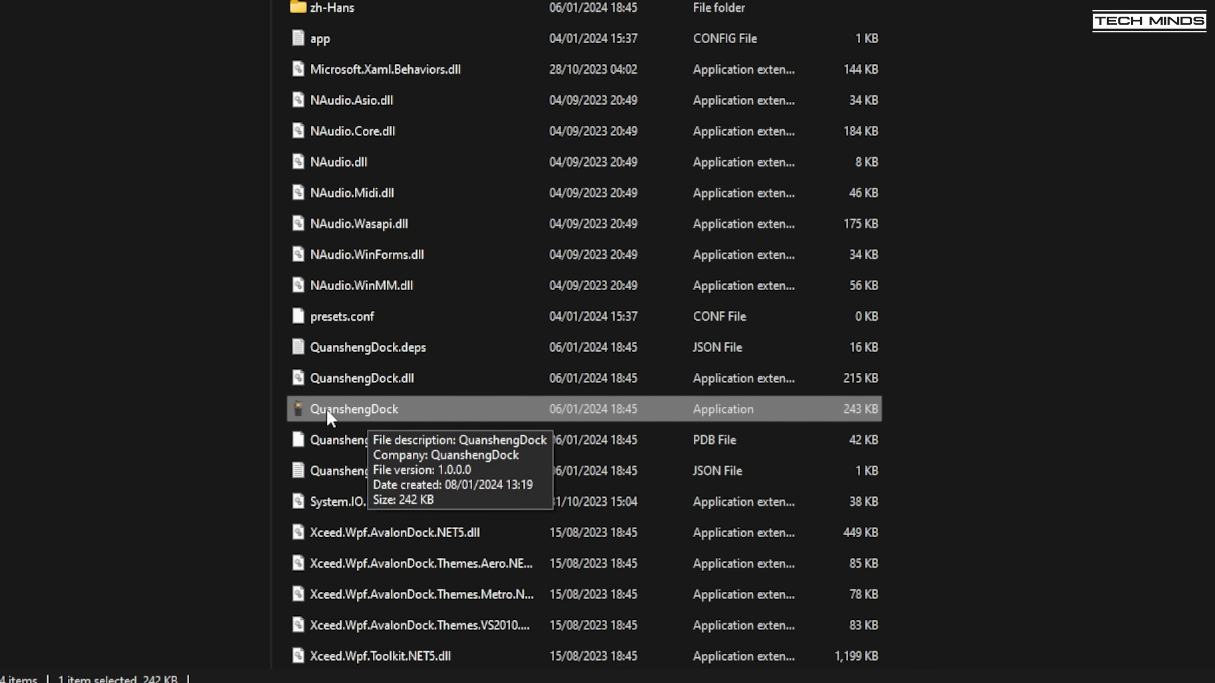
pyautogui.moveTo(345, 419)
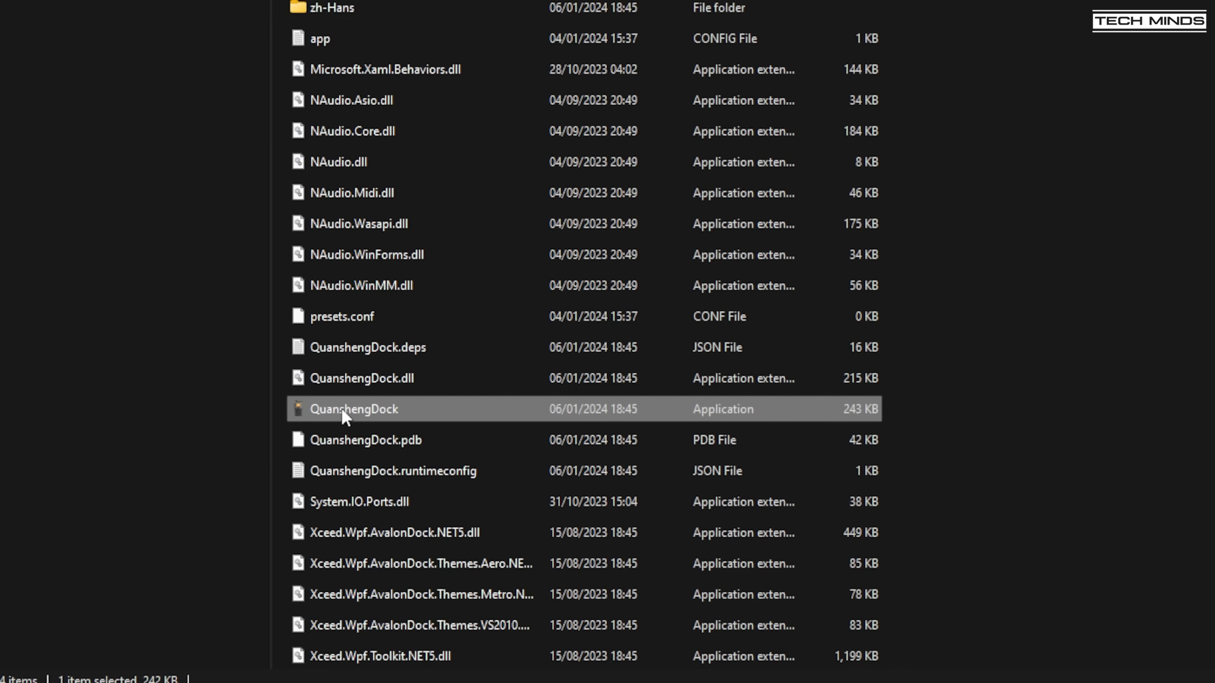
pyautogui.doubleClick(353, 409)
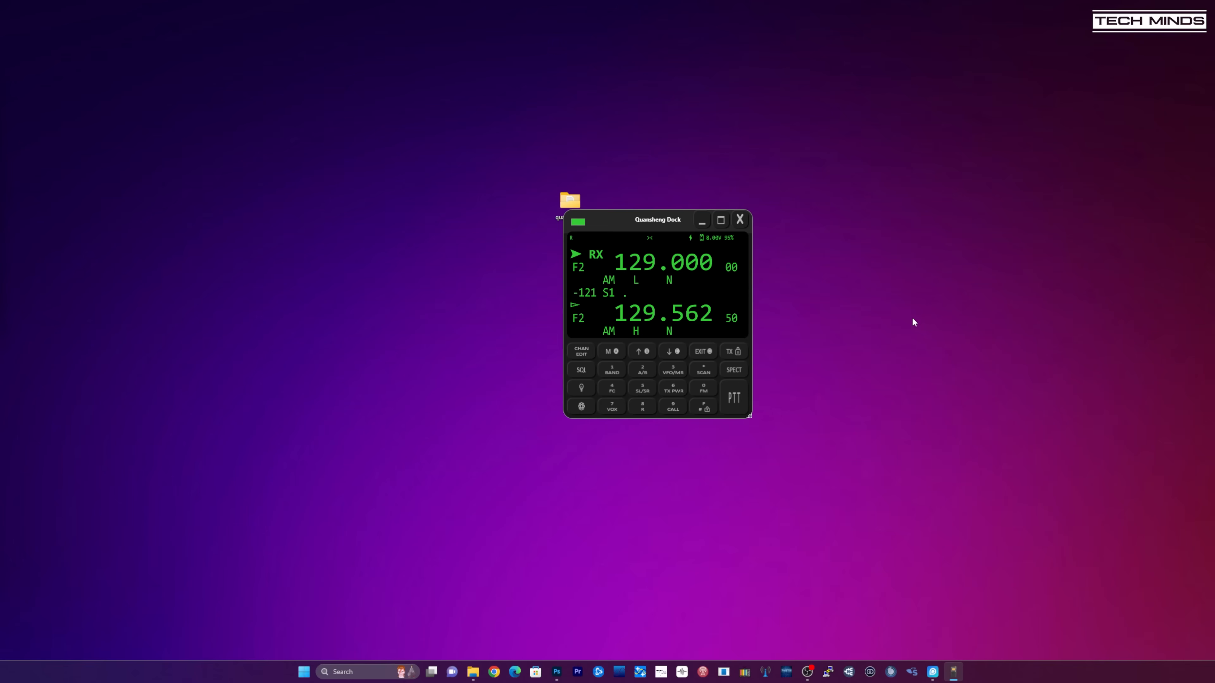